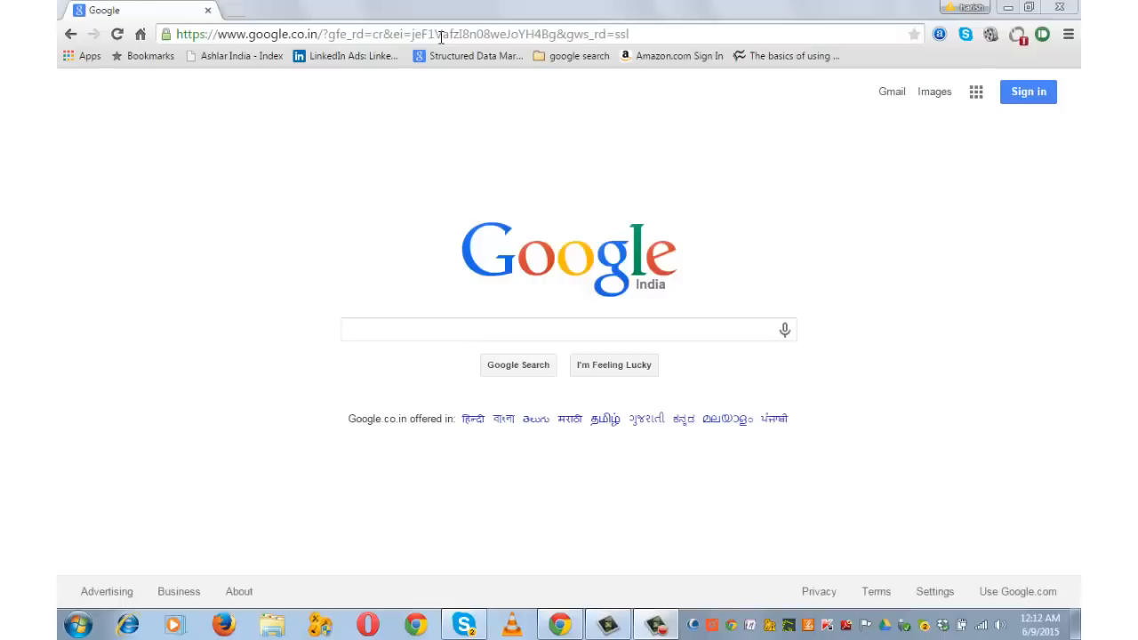
# Reach teamviewer.com's Windows download page and bring the full-version Download button into view.
pyautogui.write('technofare.com')
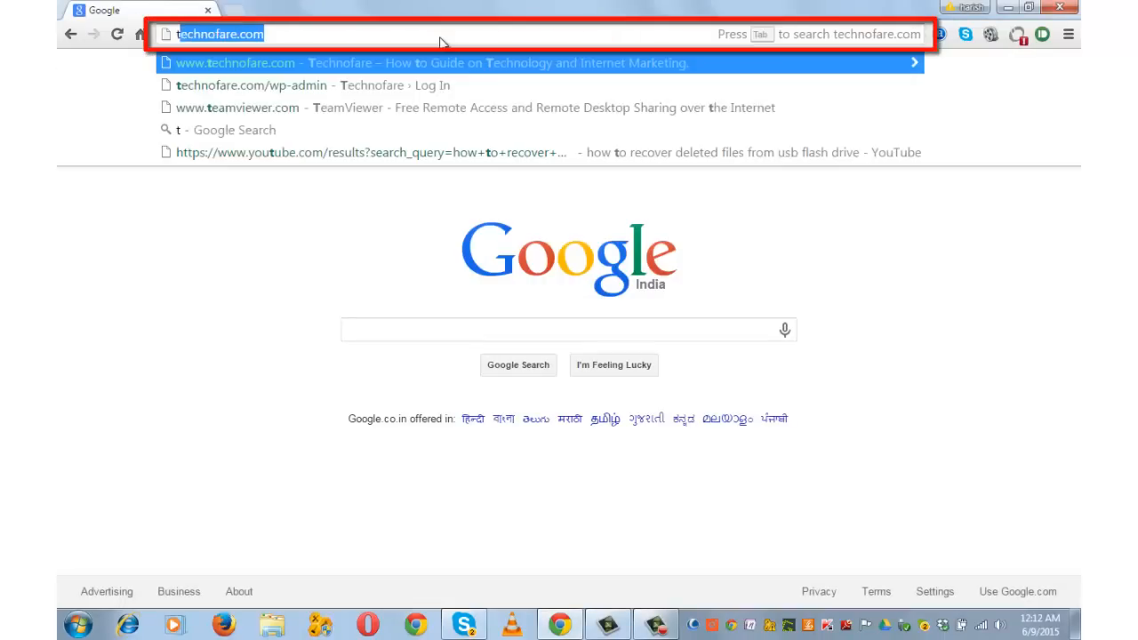
pyautogui.click(236, 107)
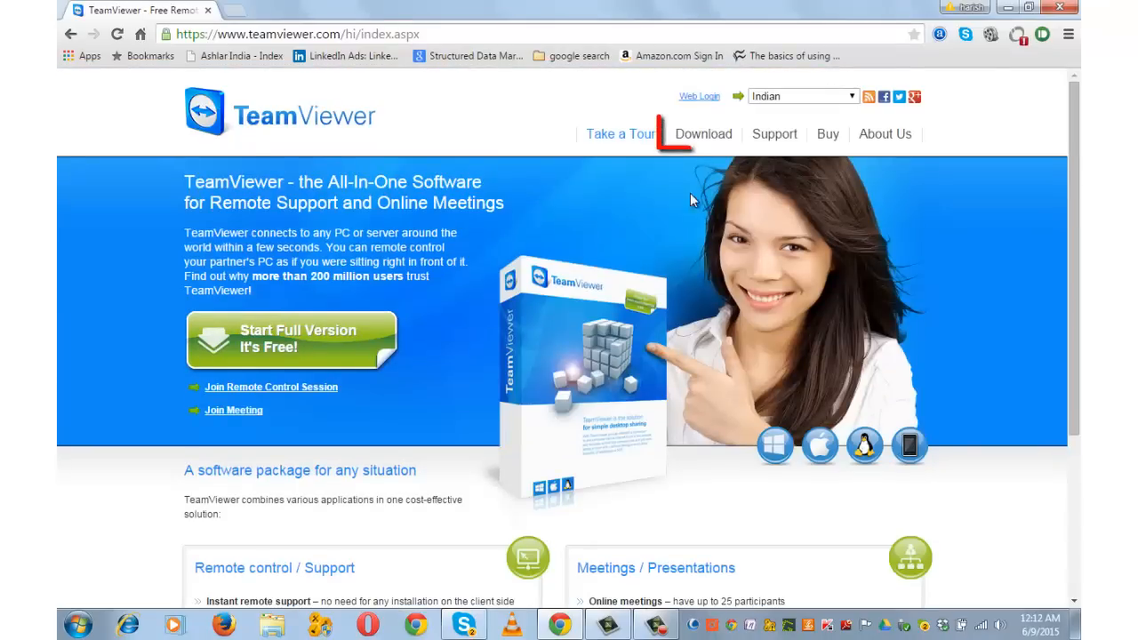
pyautogui.click(703, 134)
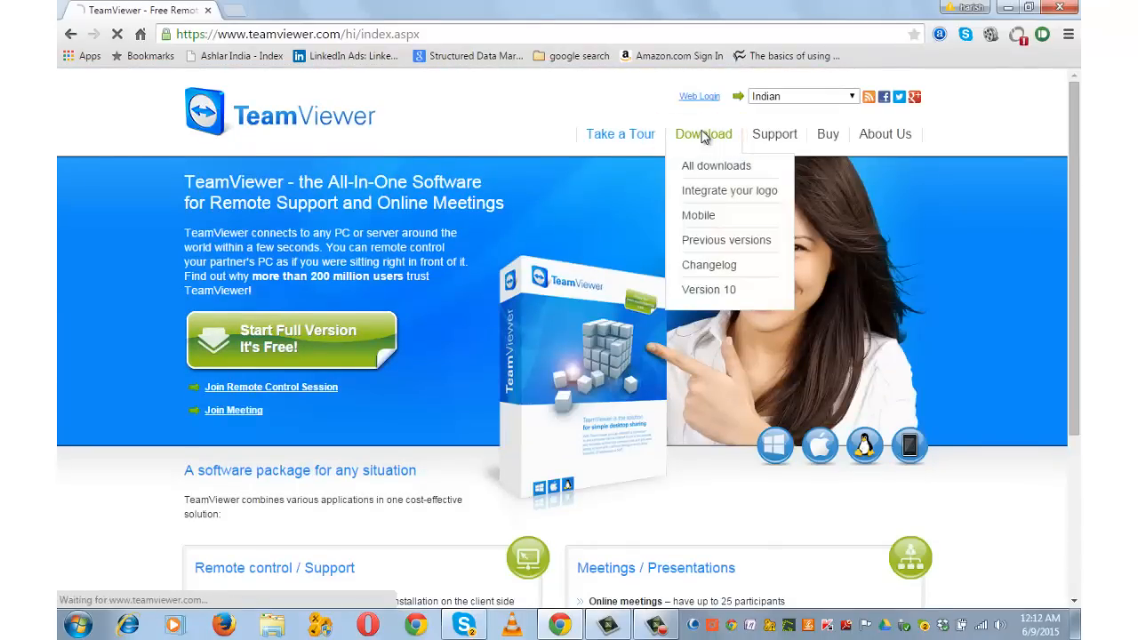
pyautogui.click(704, 133)
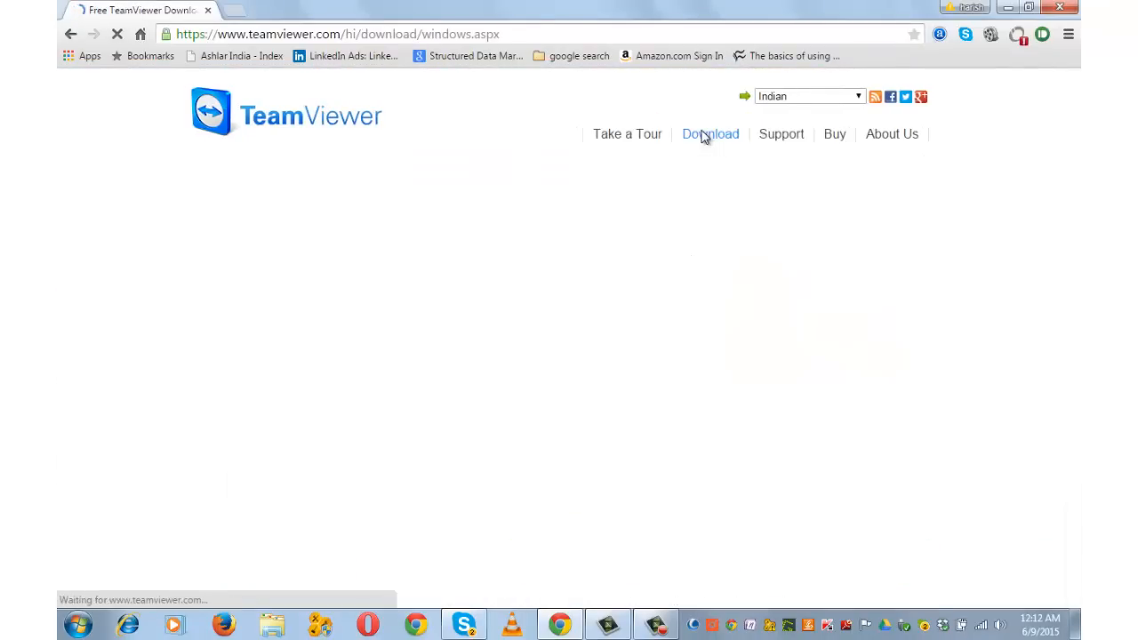
pyautogui.click(709, 134)
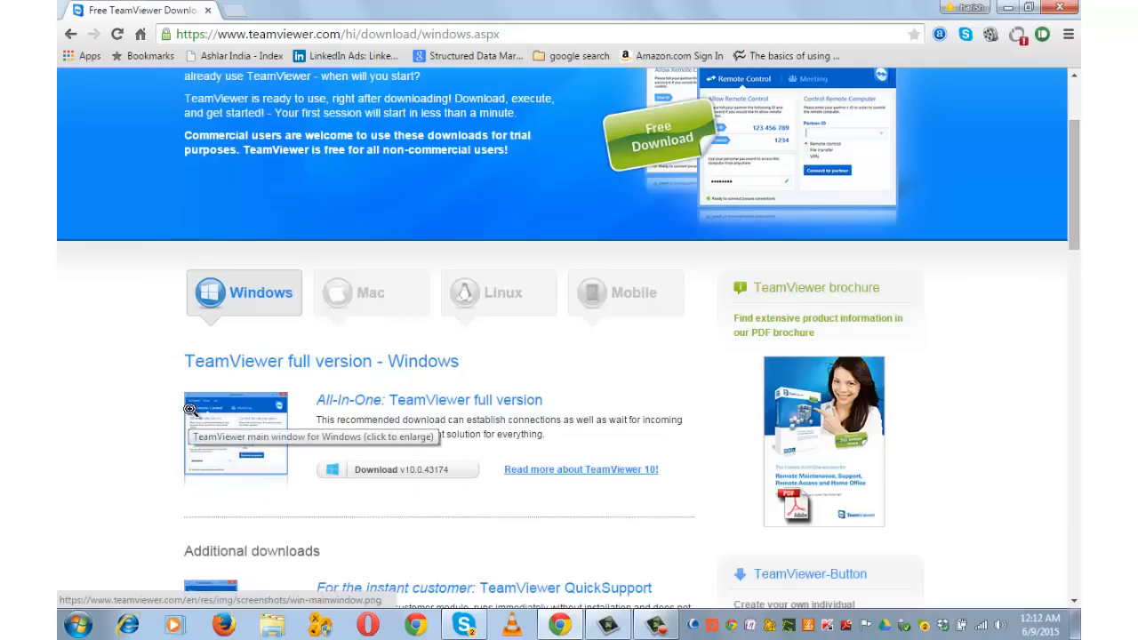
pyautogui.moveTo(256, 310)
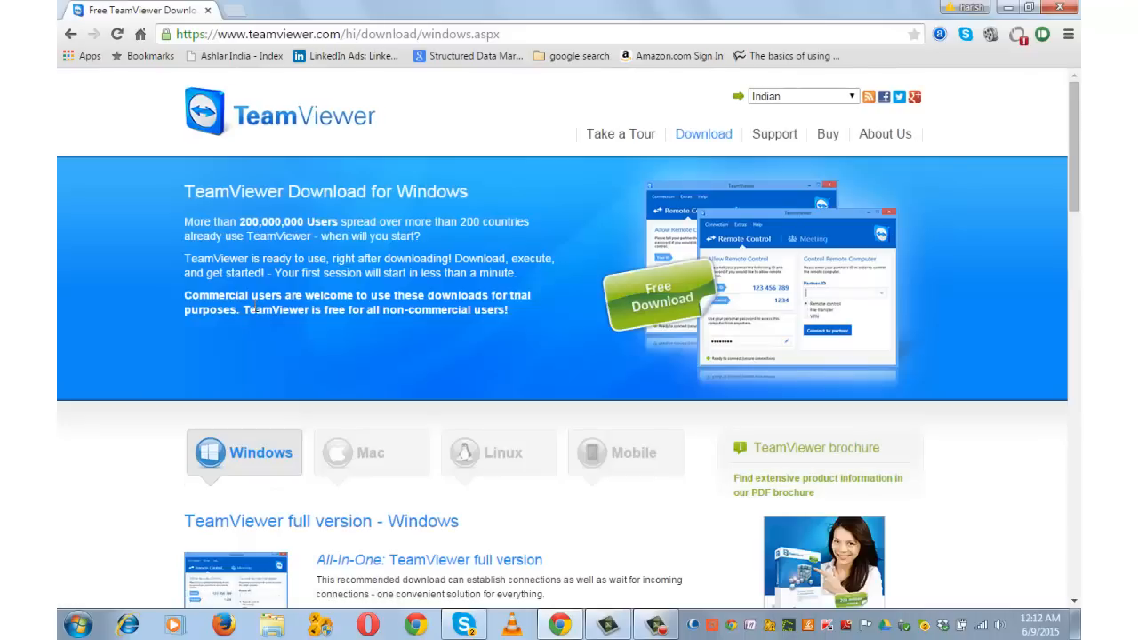
pyautogui.scroll(-3)
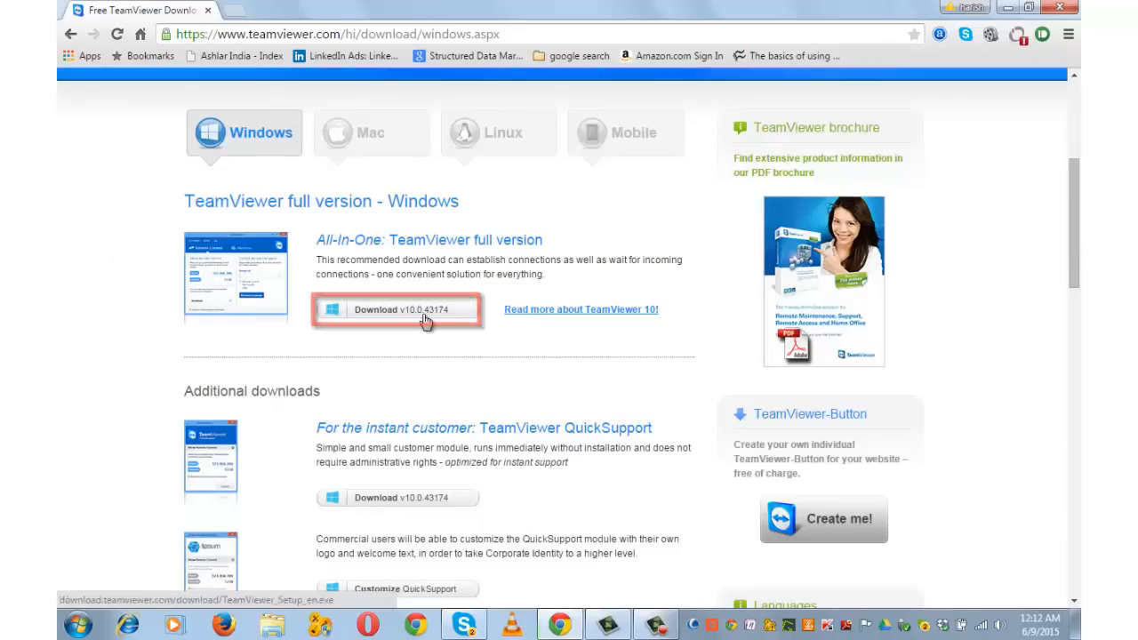
# Download and launch TeamViewer 10 Setup, choosing Run only instead of installing.
pyautogui.click(397, 310)
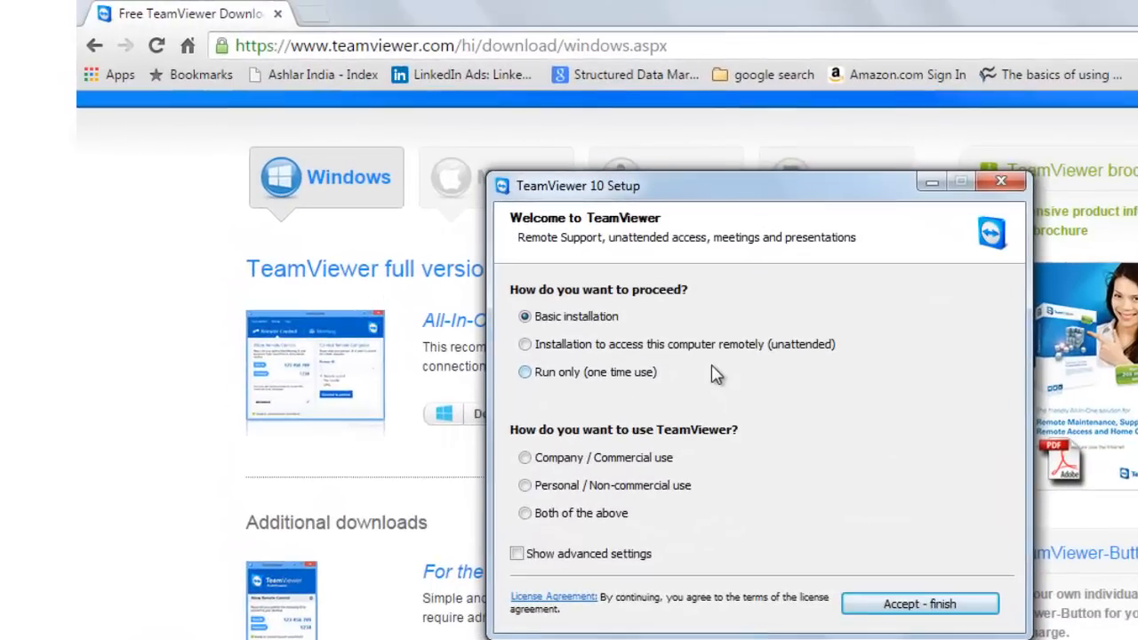
pyautogui.moveTo(698, 486)
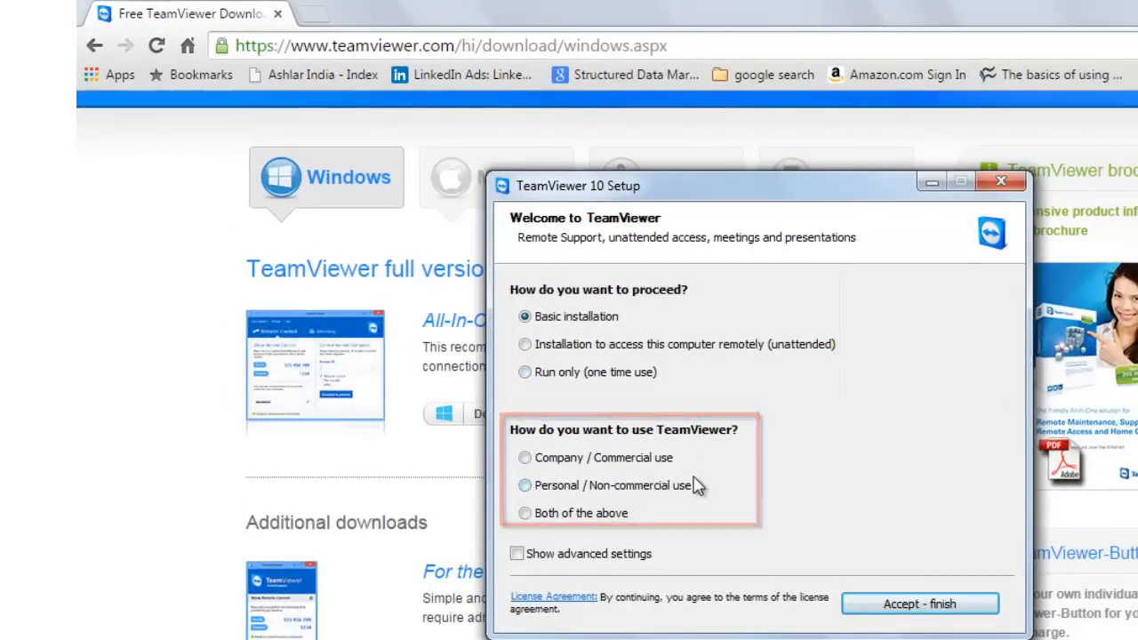
pyautogui.click(524, 316)
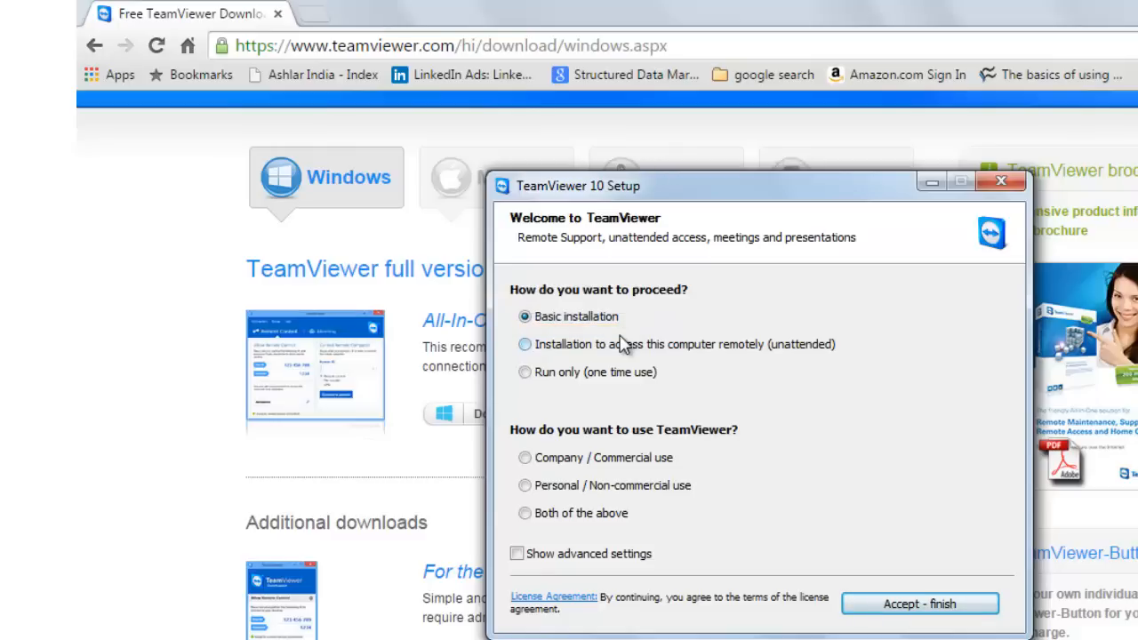
pyautogui.click(524, 344)
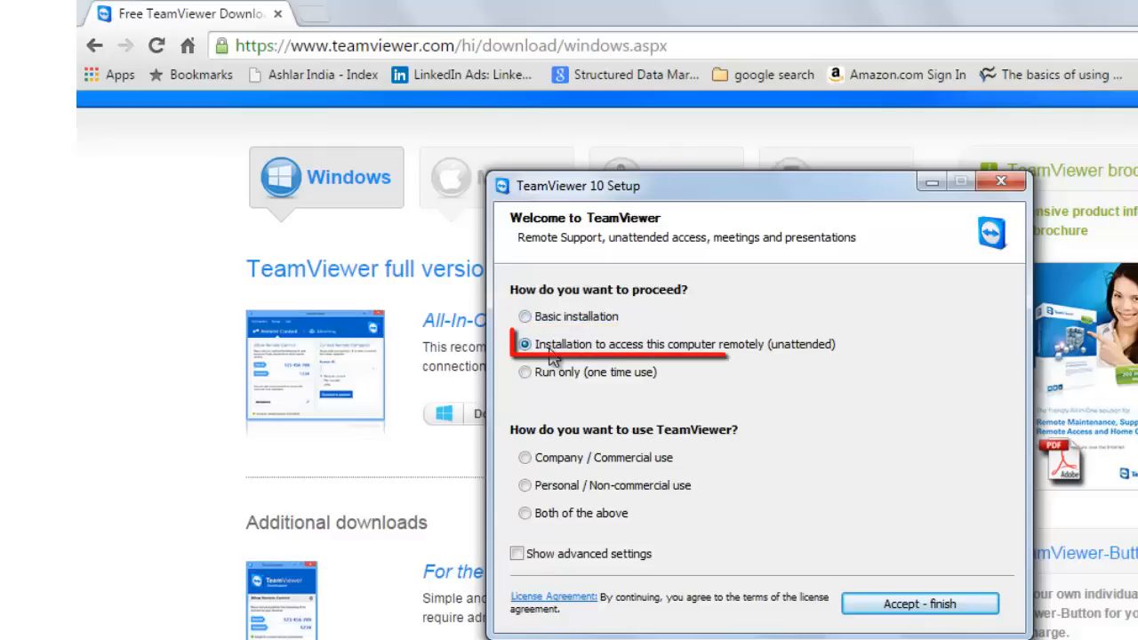
pyautogui.click(525, 345)
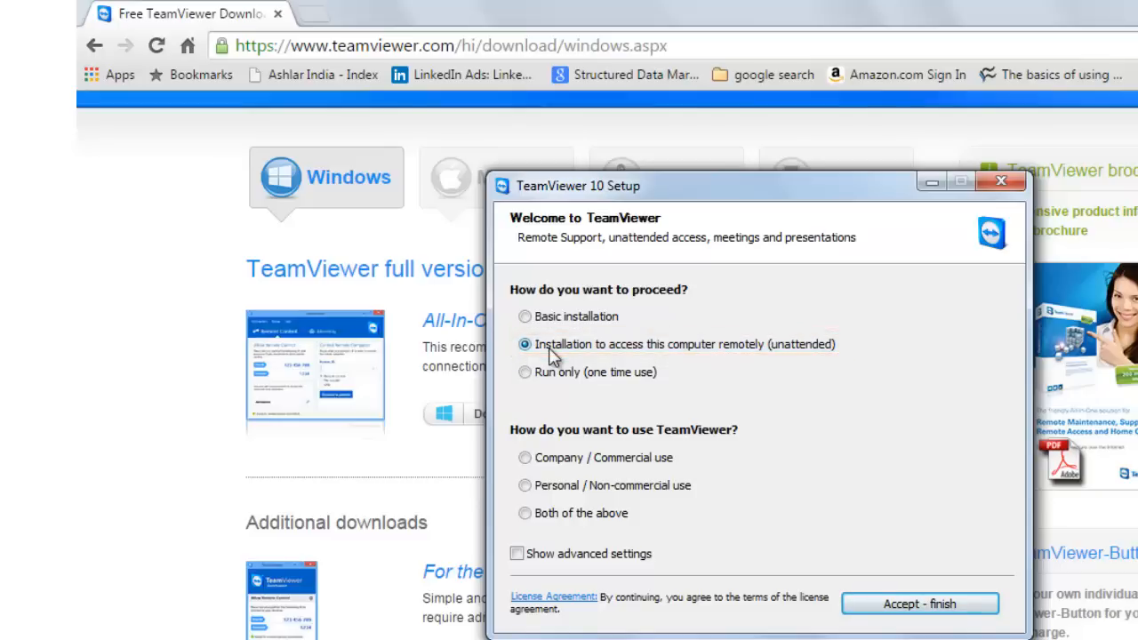
pyautogui.click(525, 371)
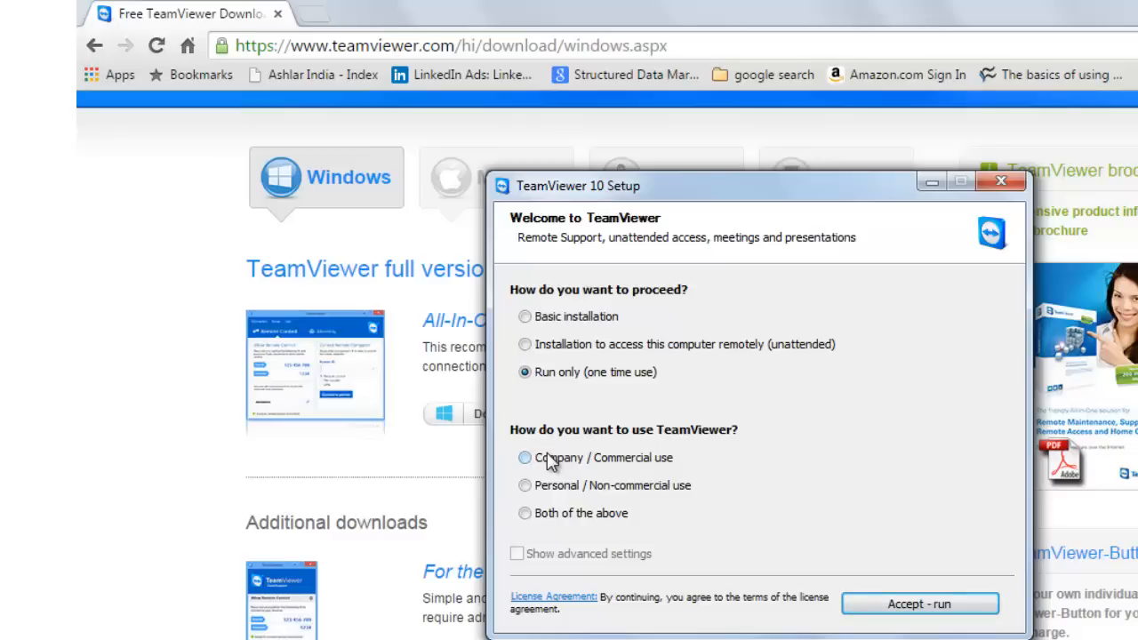
pyautogui.moveTo(625, 456)
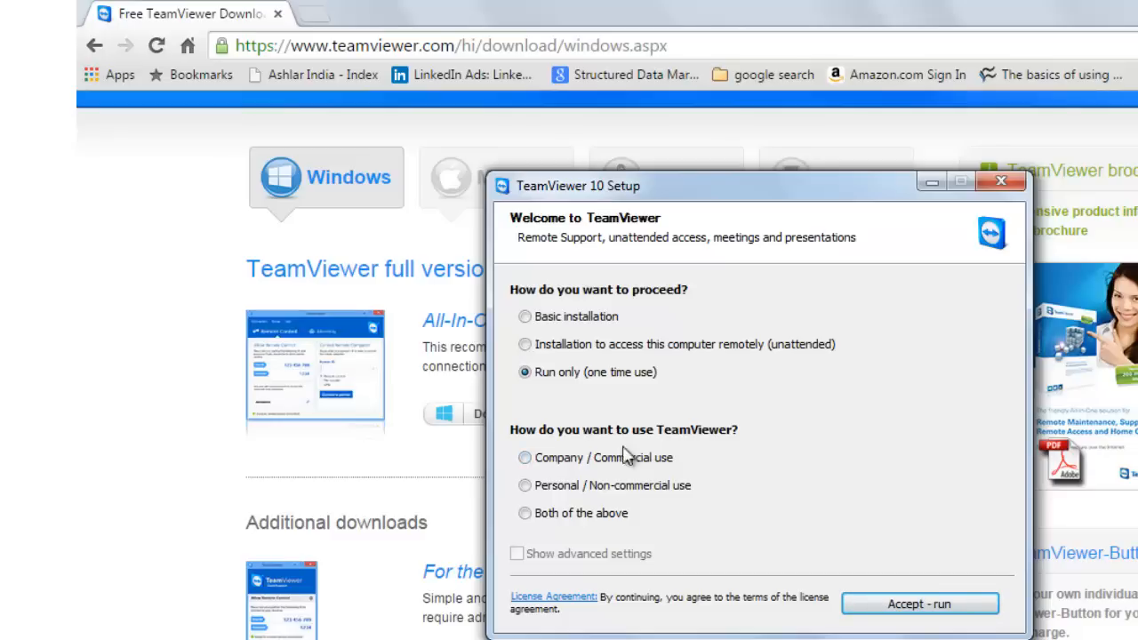
# Declare personal / non-commercial use and accept the license to start TeamViewer.
pyautogui.click(524, 457)
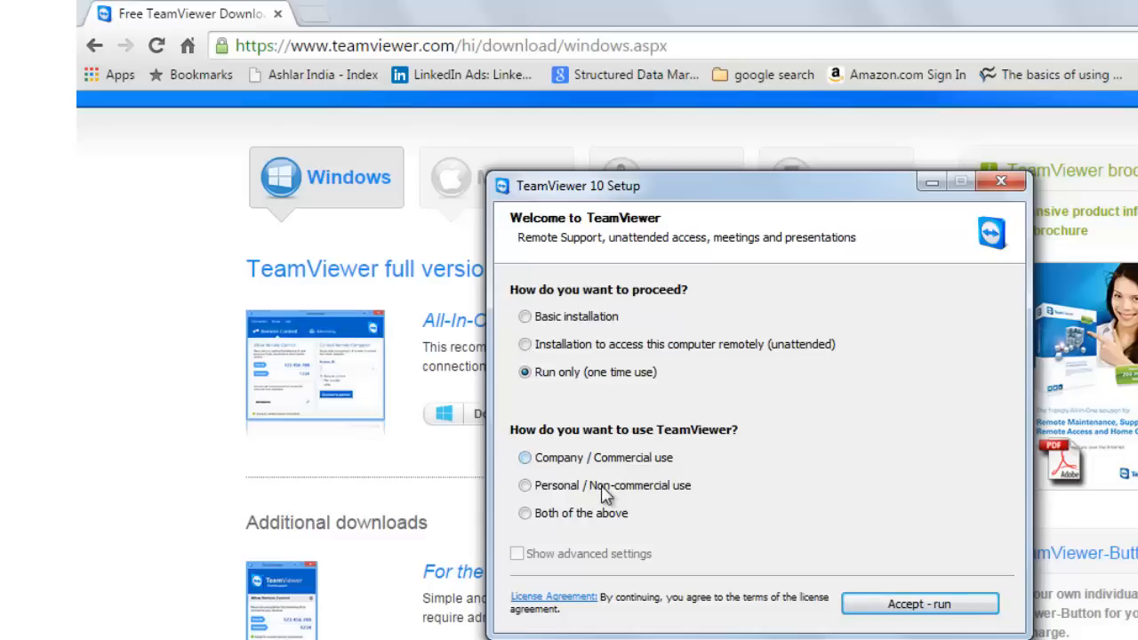
pyautogui.click(525, 485)
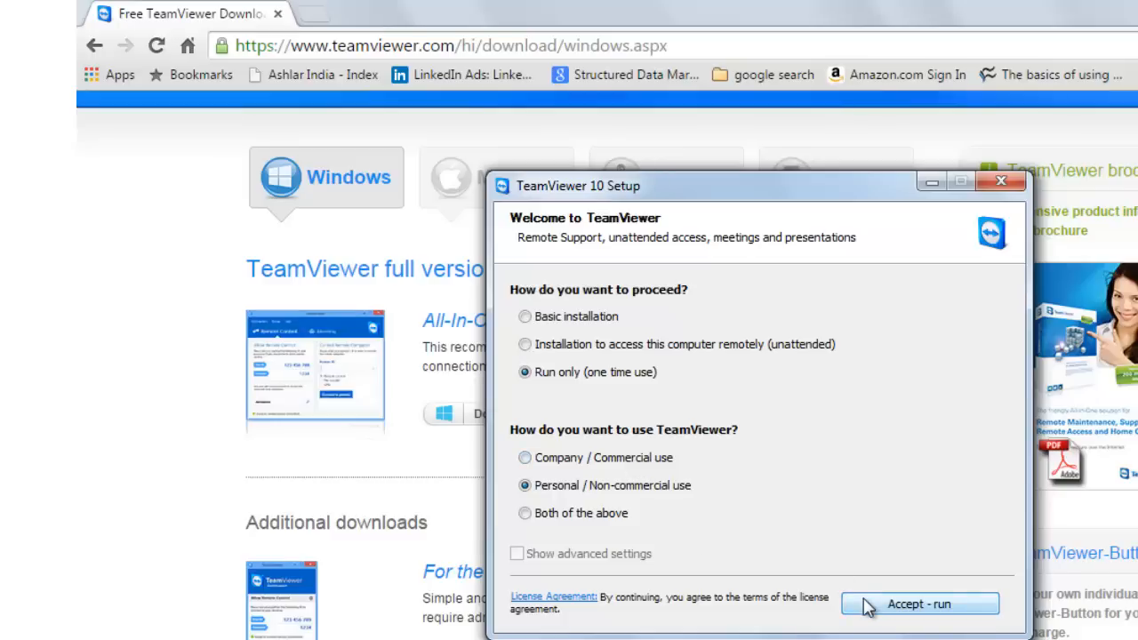
pyautogui.click(918, 604)
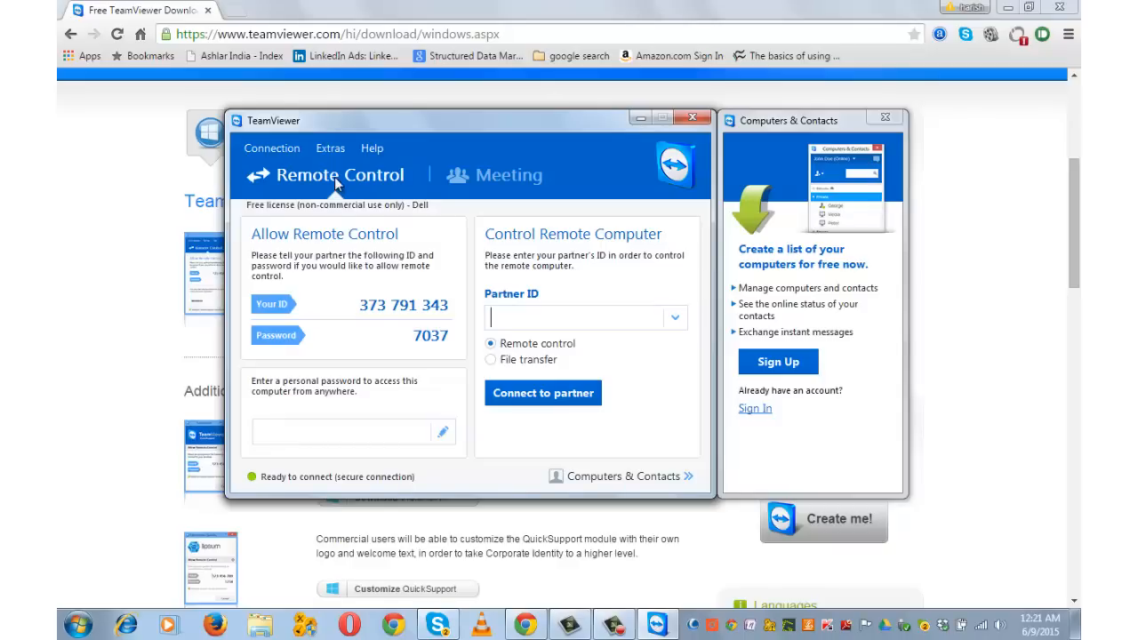
# Glance at the Meeting section, then return to Remote Control showing this computer's ID and password.
pyautogui.click(494, 174)
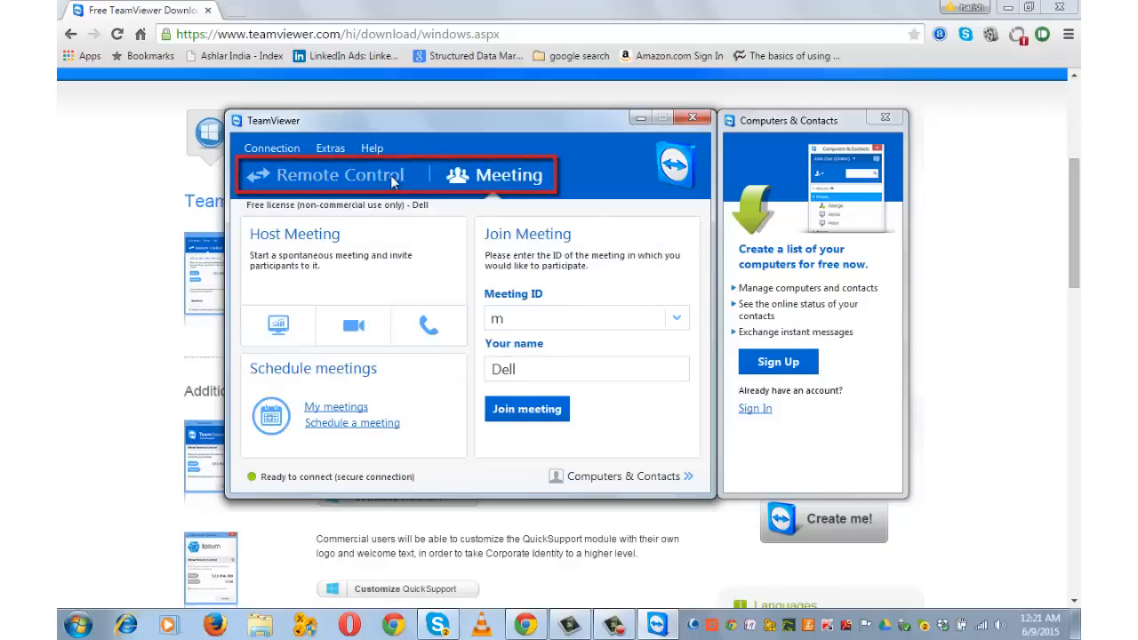
pyautogui.click(339, 175)
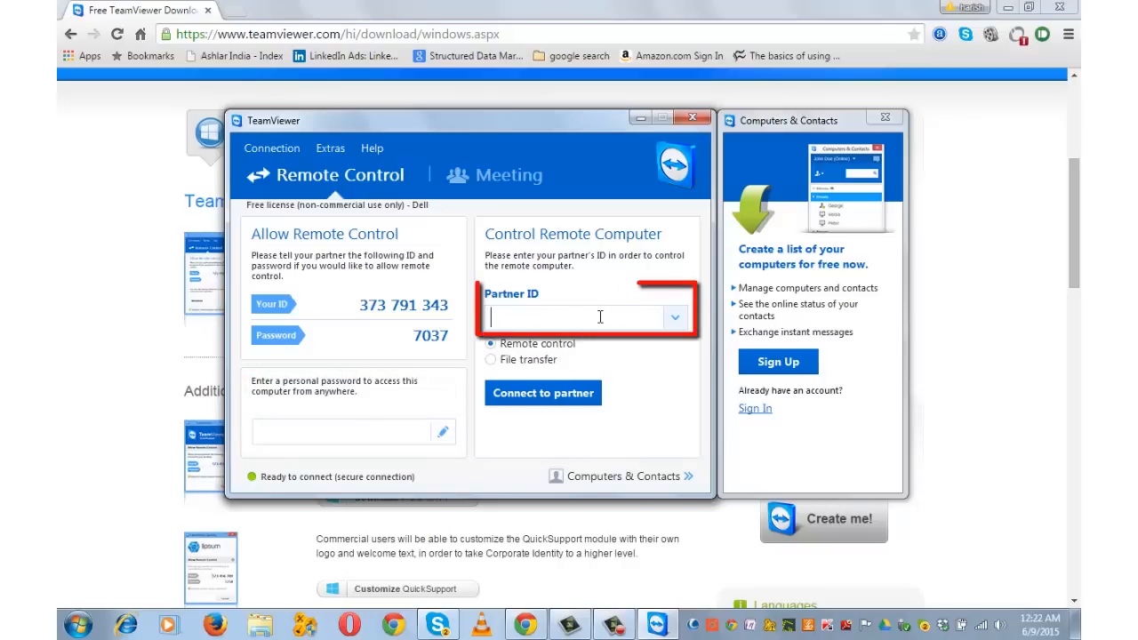
# Toggle the connection mode between remote control and file transfer, leaving File transfer selected.
pyautogui.click(490, 359)
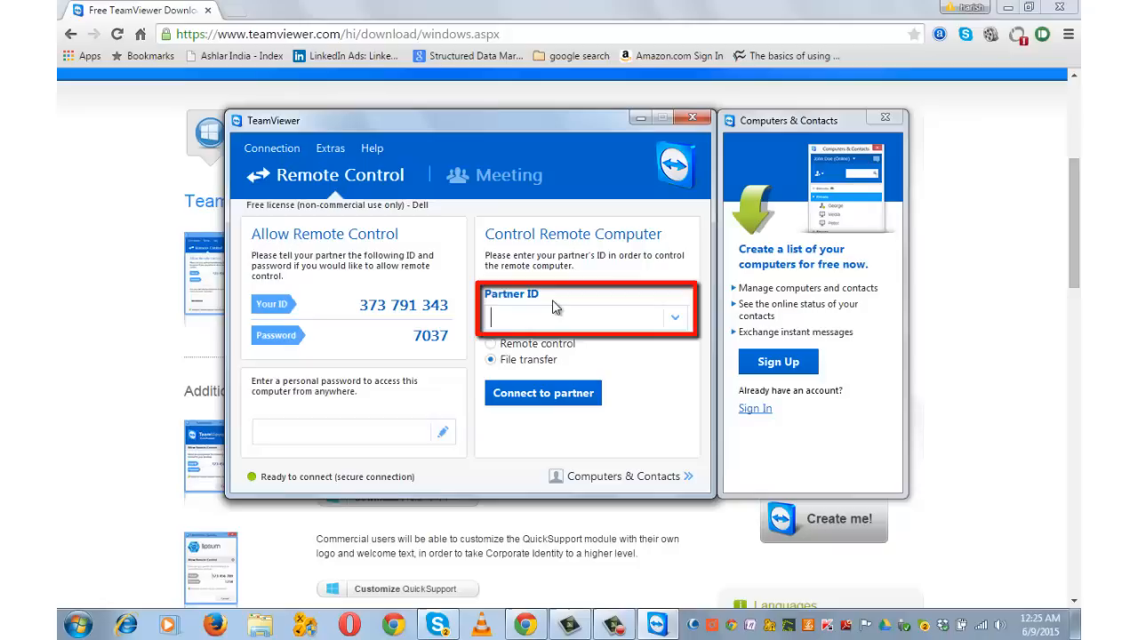
pyautogui.click(582, 317)
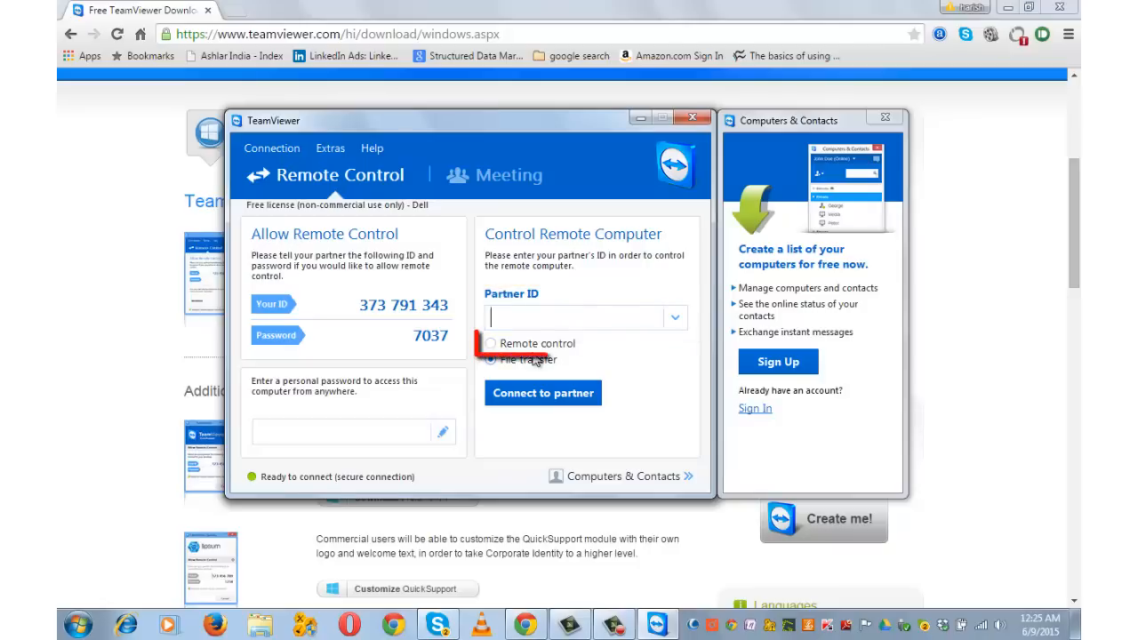
pyautogui.click(490, 343)
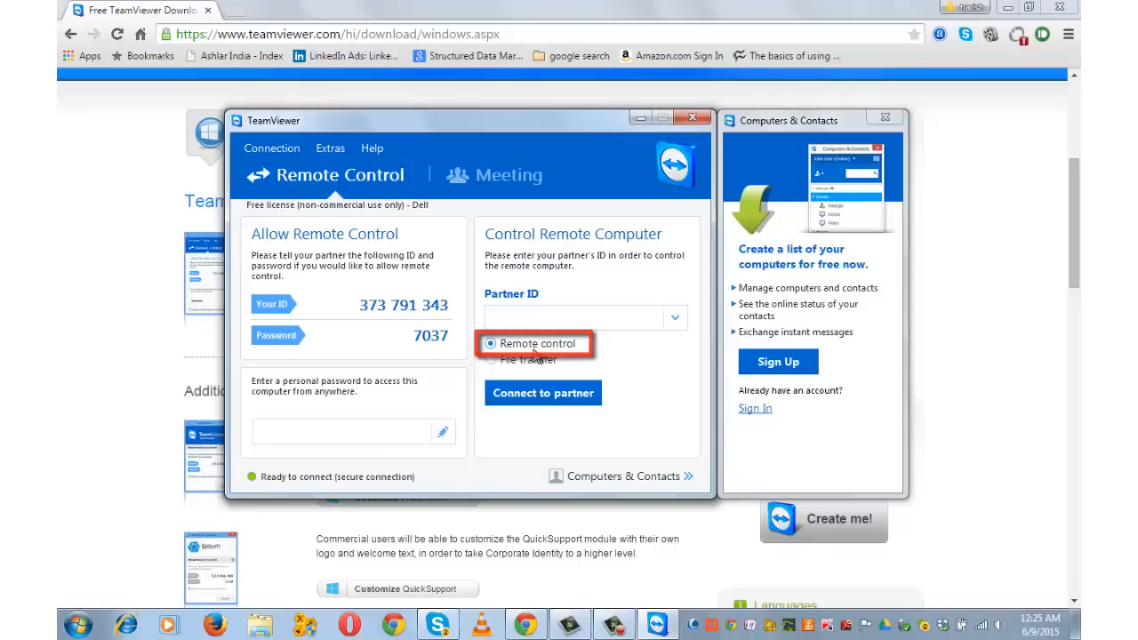
pyautogui.click(490, 360)
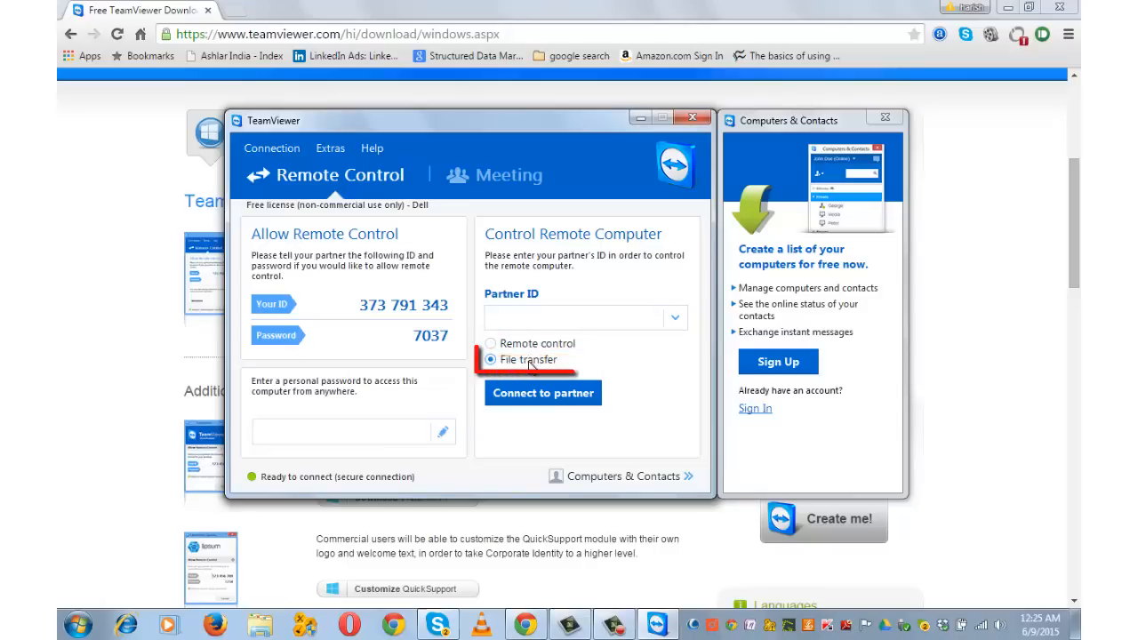
pyautogui.click(490, 360)
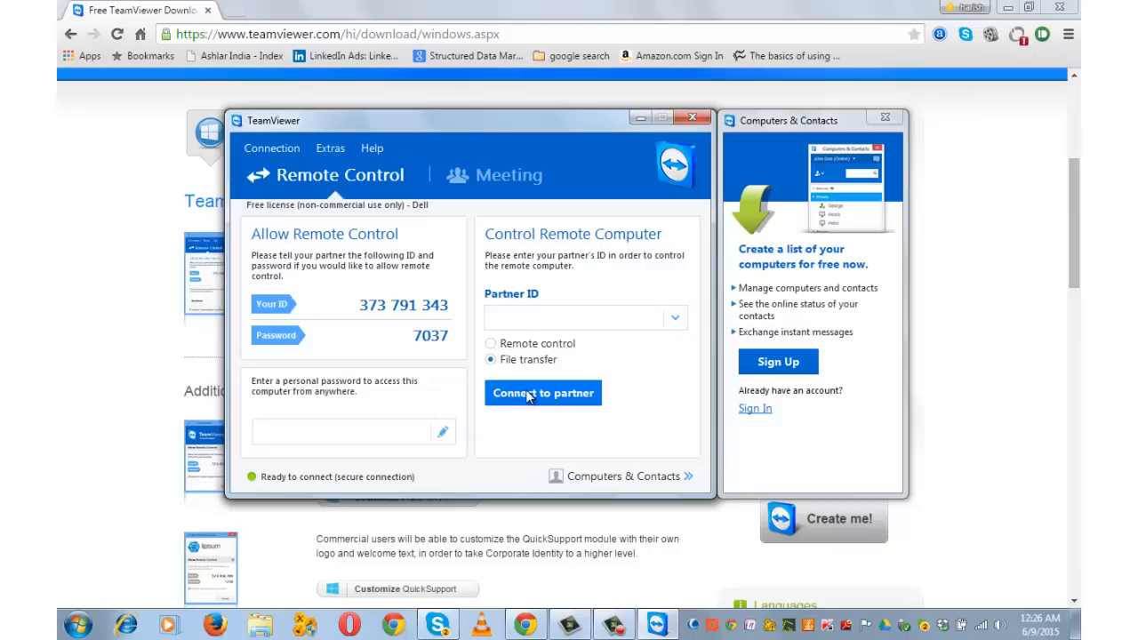
pyautogui.moveTo(383, 466)
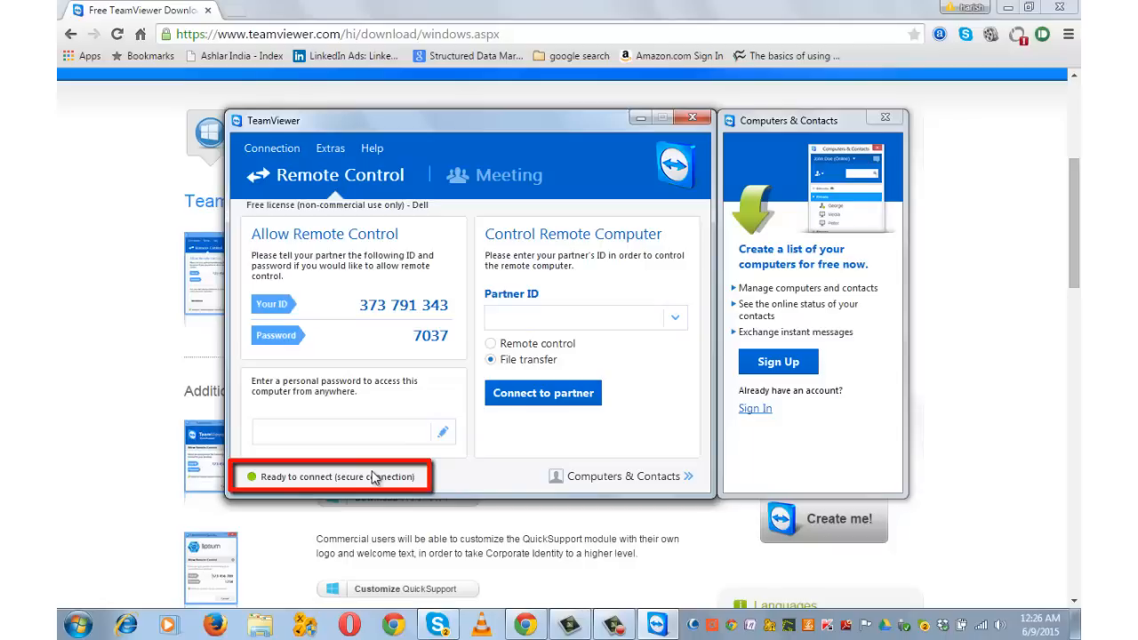
pyautogui.moveTo(372, 485)
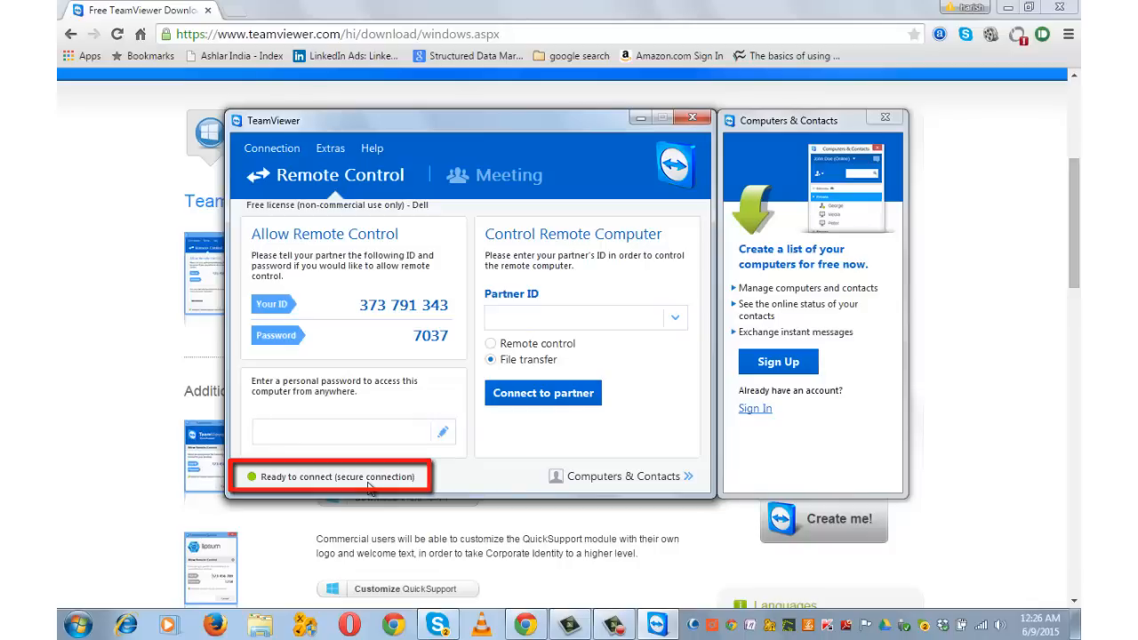
# Switch the connection mode back to remote control and focus the empty Partner ID box.
pyautogui.click(490, 360)
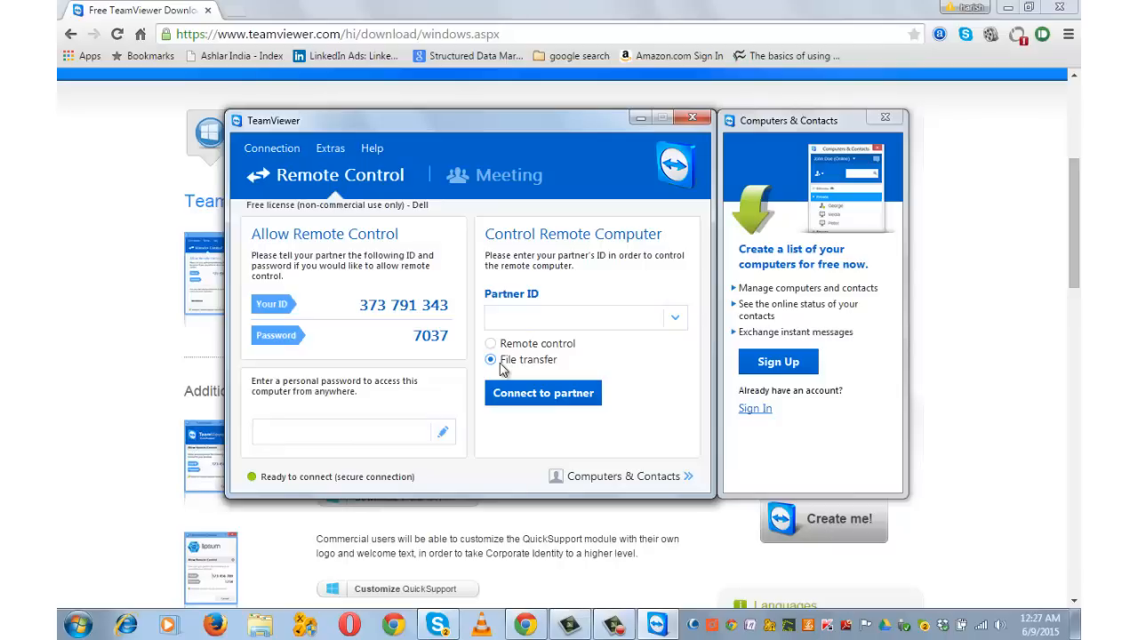
pyautogui.click(489, 343)
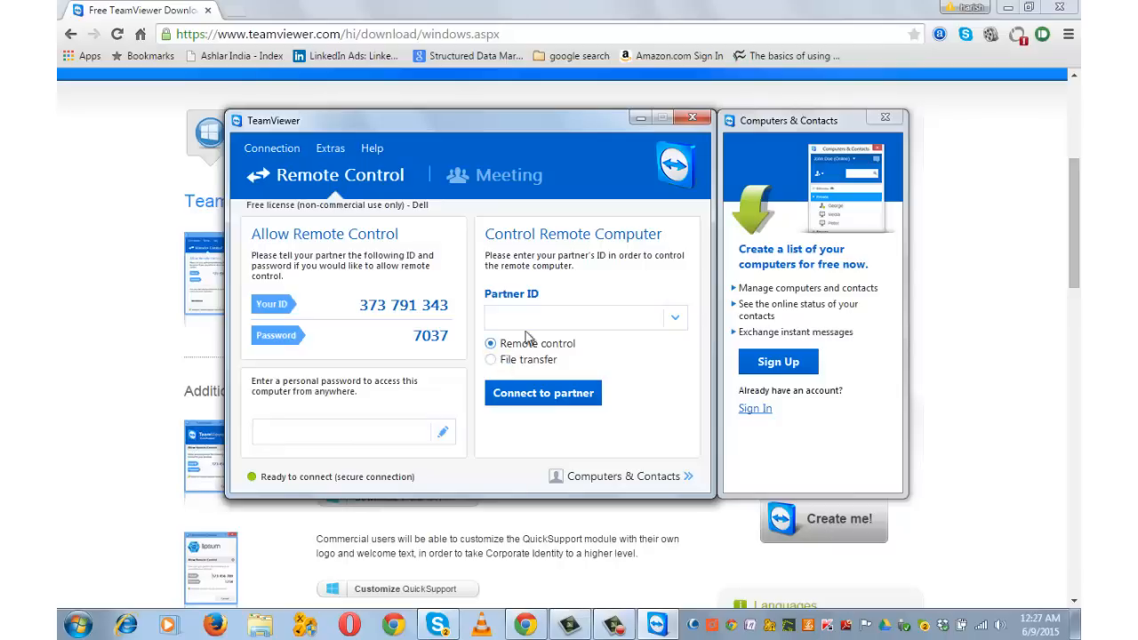
pyautogui.click(574, 318)
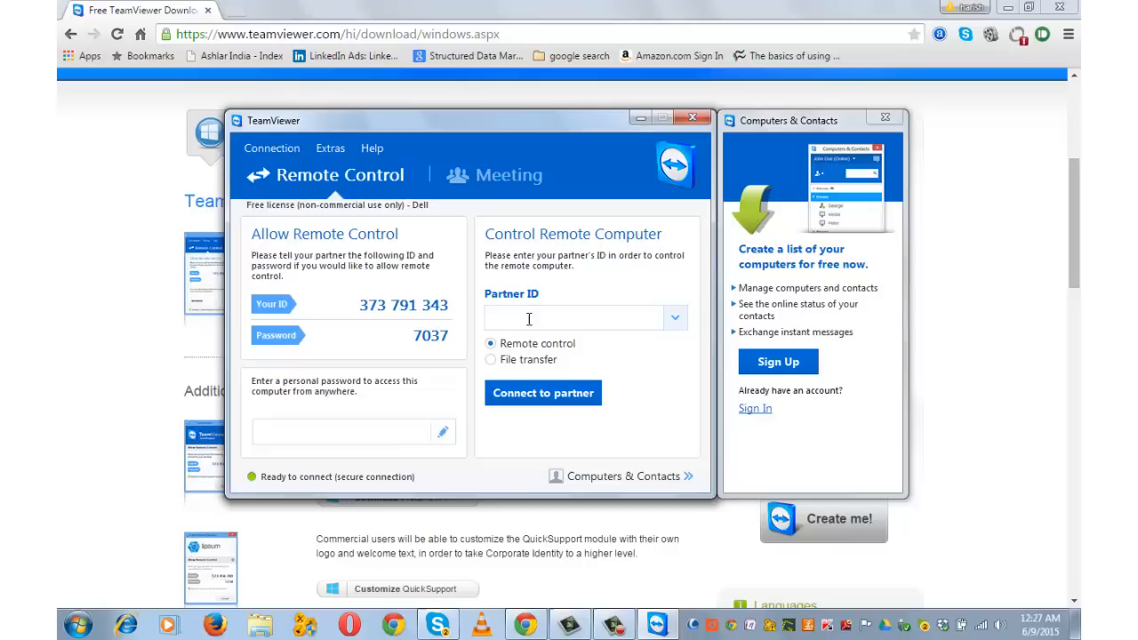
pyautogui.write('828326132')
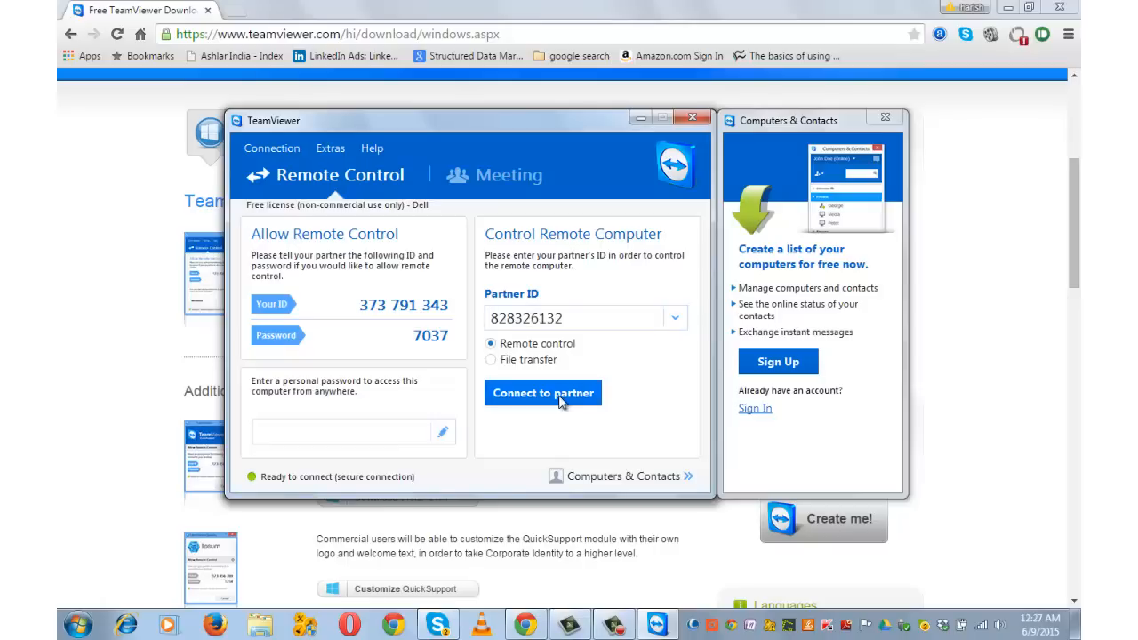
pyautogui.click(542, 393)
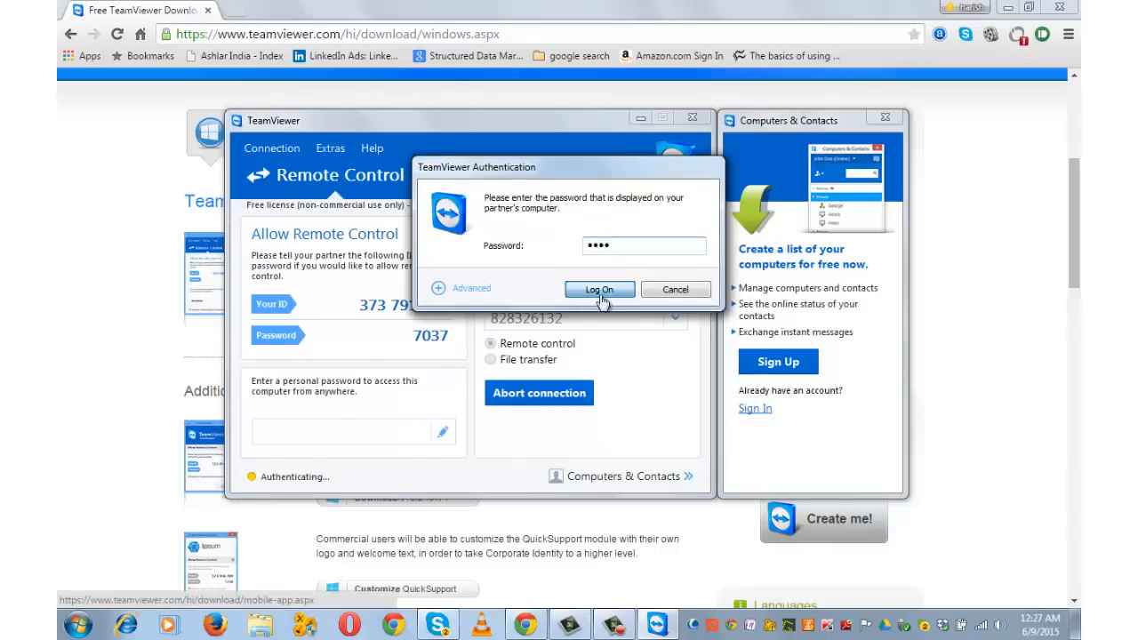
pyautogui.click(599, 290)
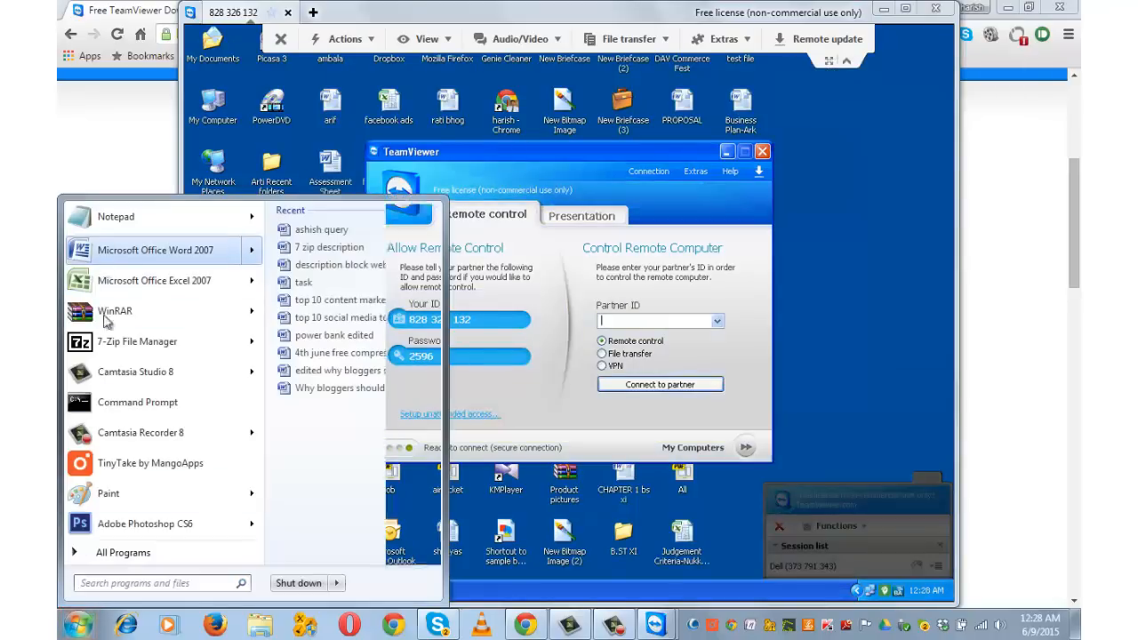
# Bring up the remote Windows XP computer's Start menu from this machine.
pyautogui.click(222, 590)
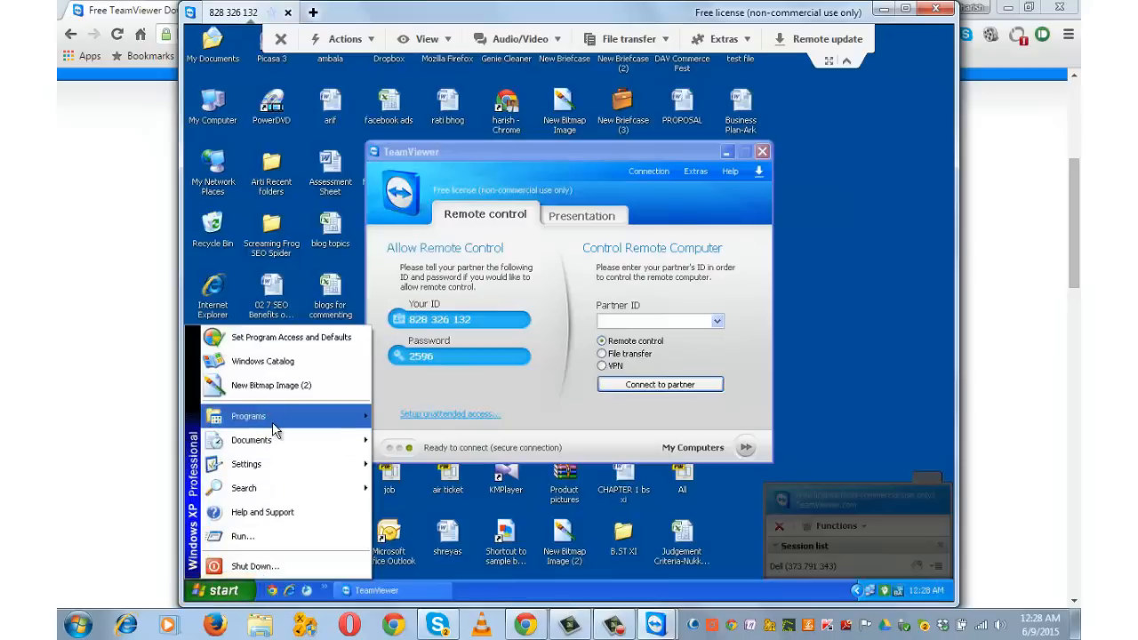
pyautogui.moveTo(250, 440)
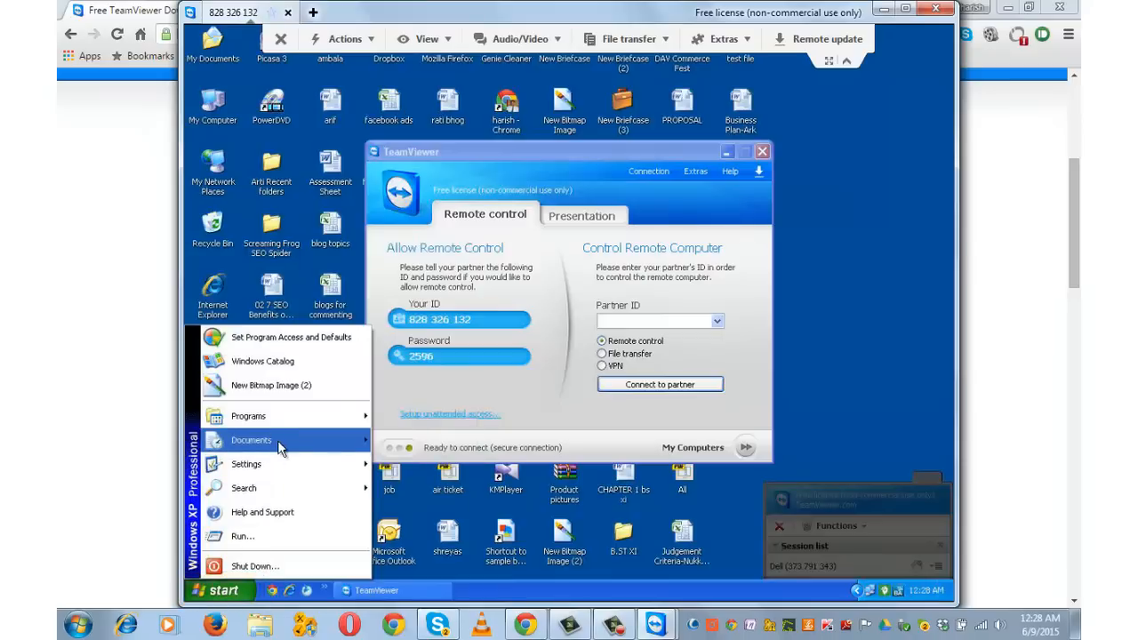
pyautogui.moveTo(248, 415)
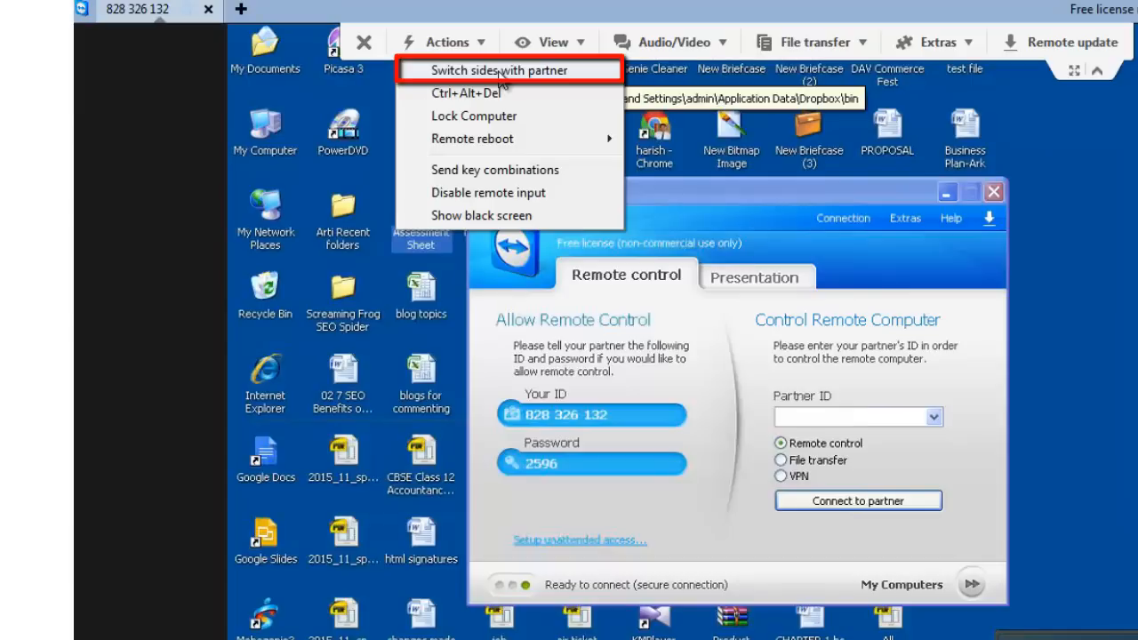
pyautogui.moveTo(500, 70)
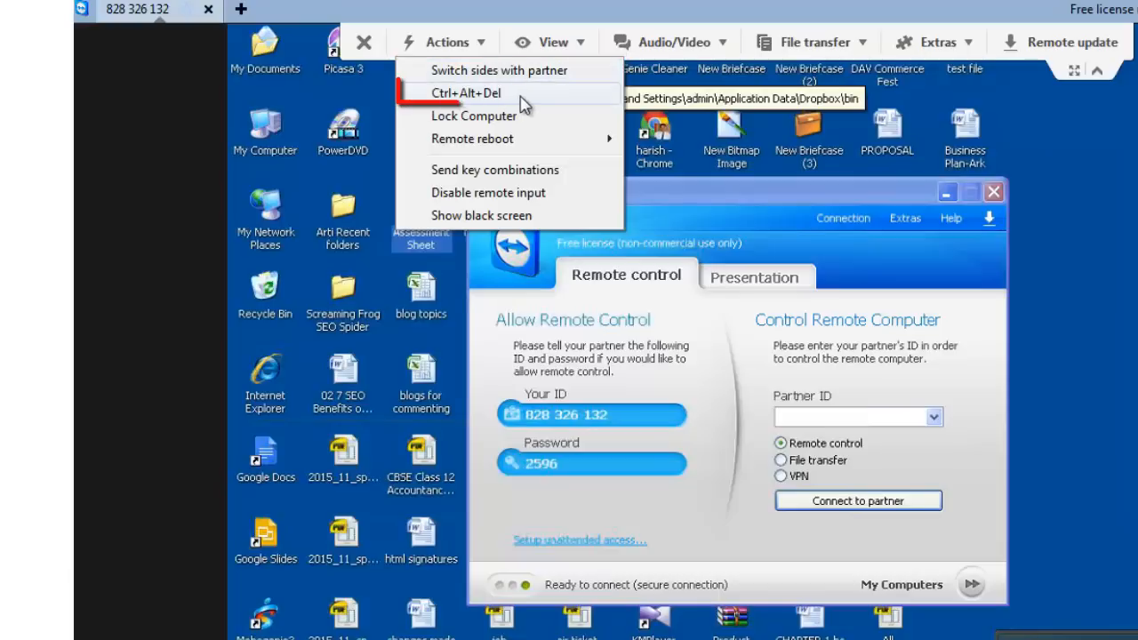
pyautogui.moveTo(466, 93)
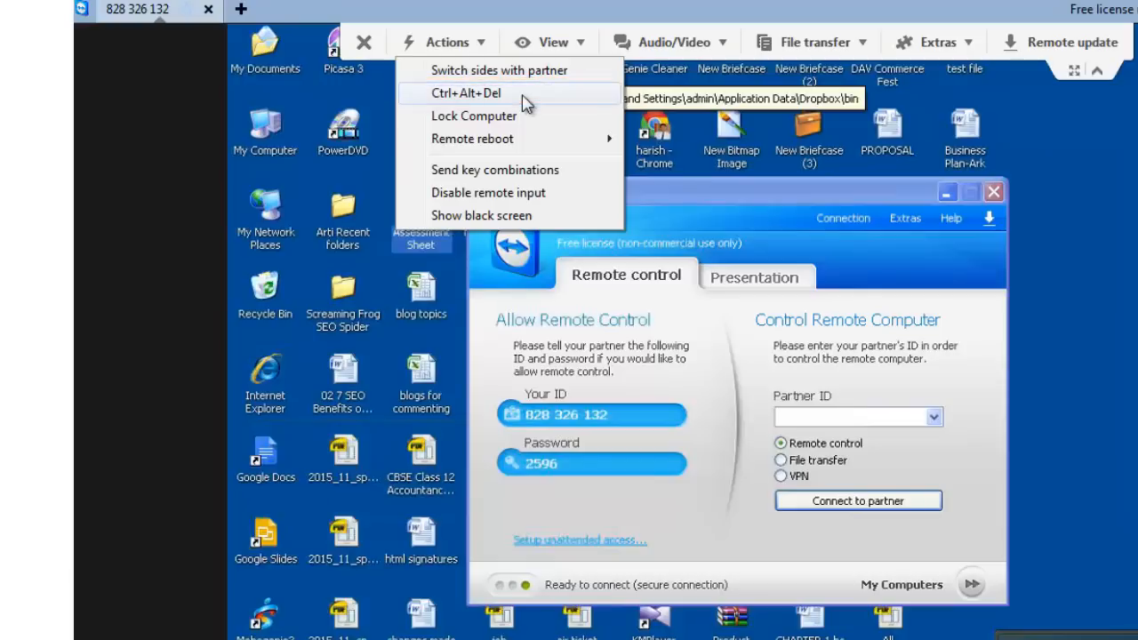
pyautogui.moveTo(473, 116)
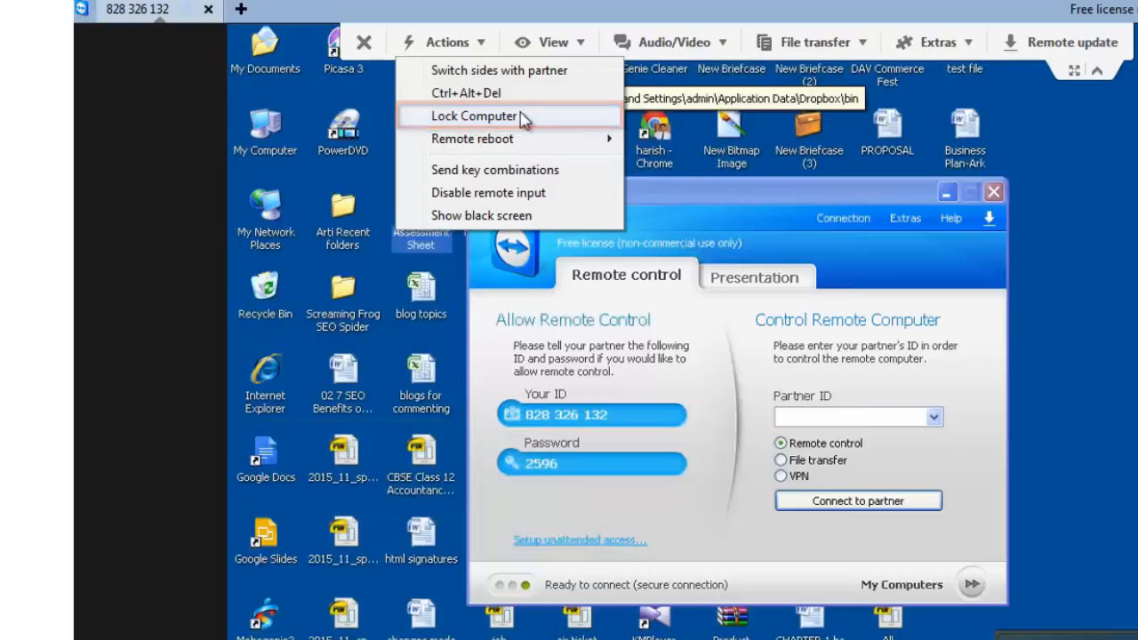
pyautogui.moveTo(520, 138)
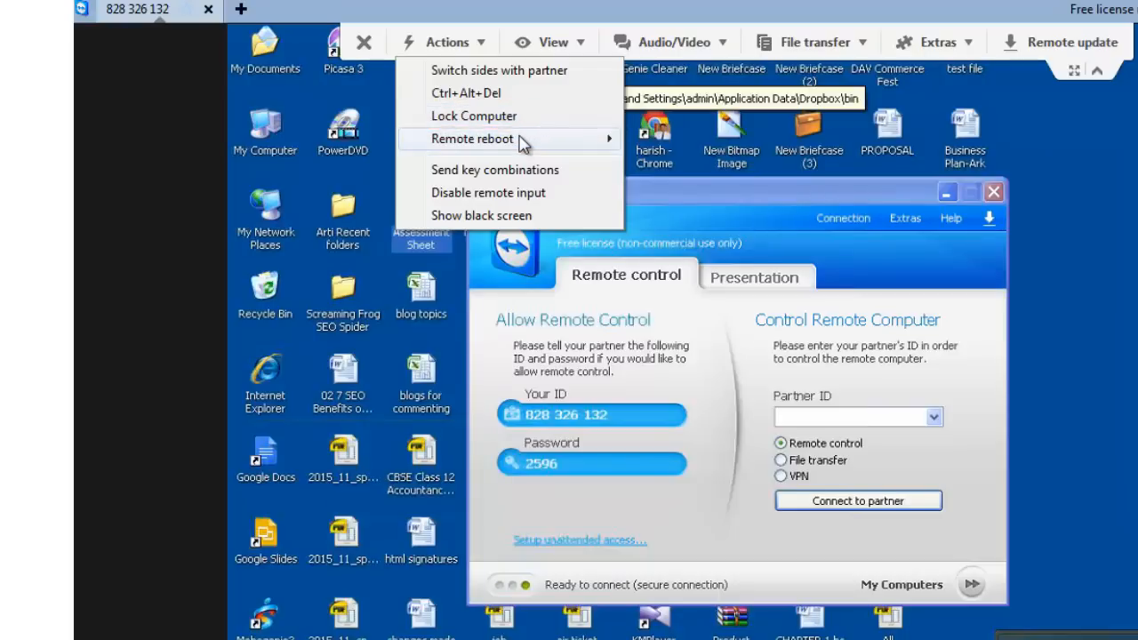
pyautogui.moveTo(472, 138)
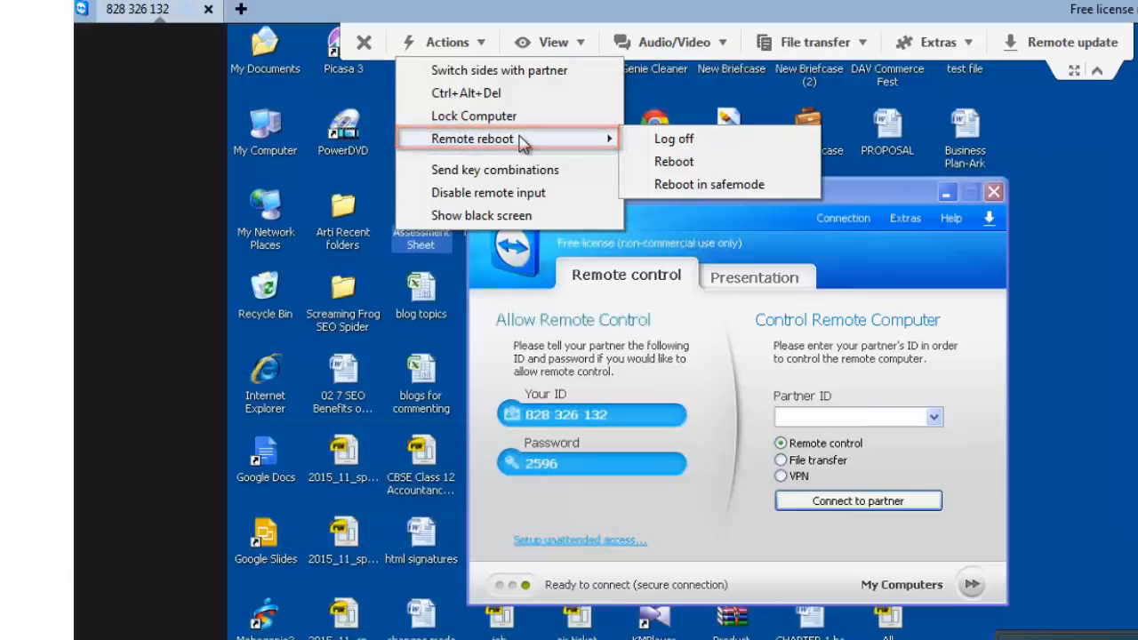
pyautogui.moveTo(494, 170)
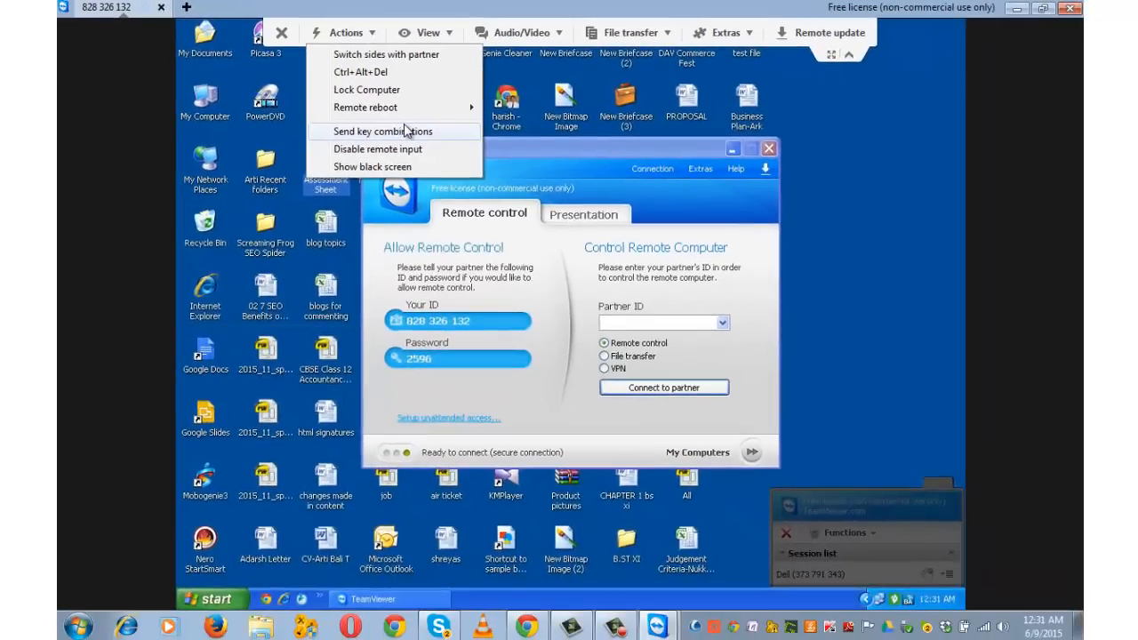
# Enable sending key combinations to the partner, dismiss its Run box and send Win+R across.
pyautogui.click(382, 131)
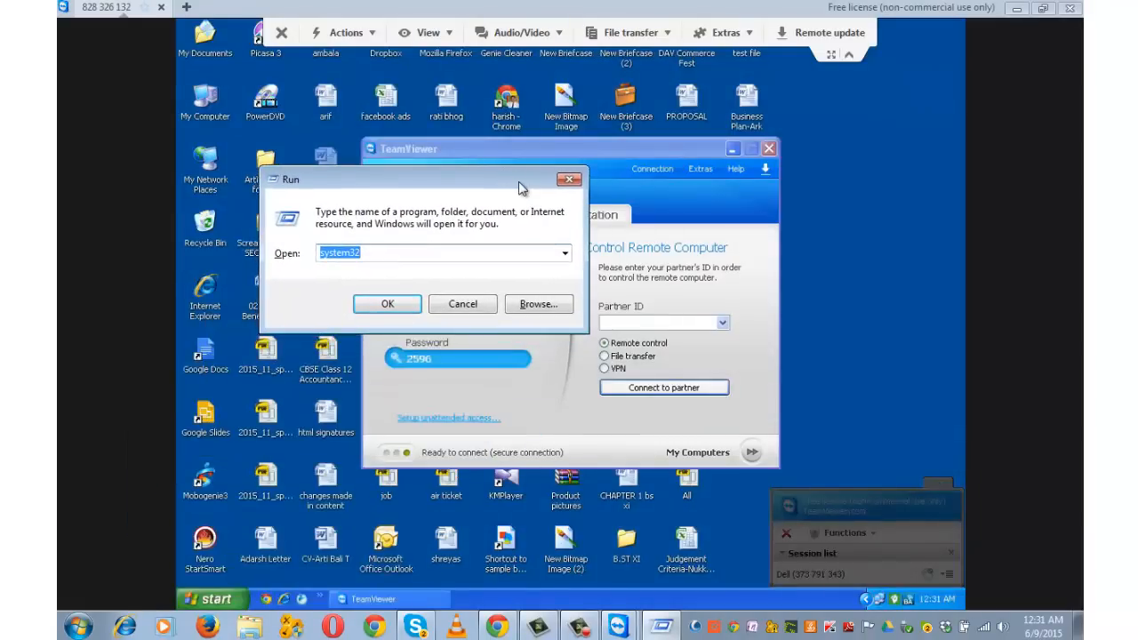
pyautogui.click(462, 303)
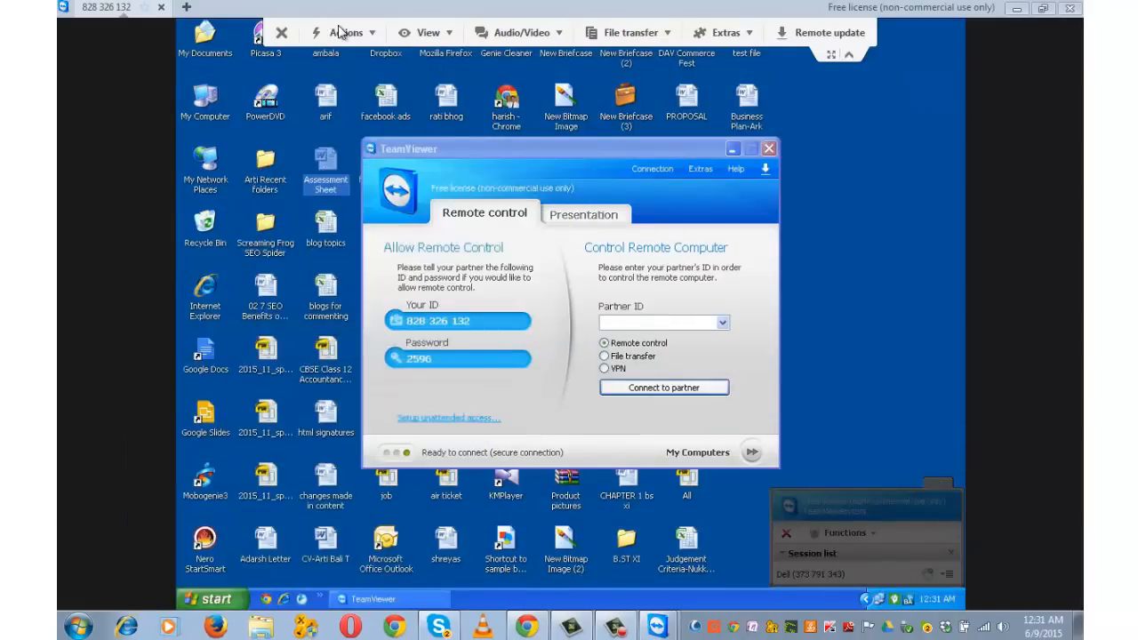
pyautogui.click(346, 32)
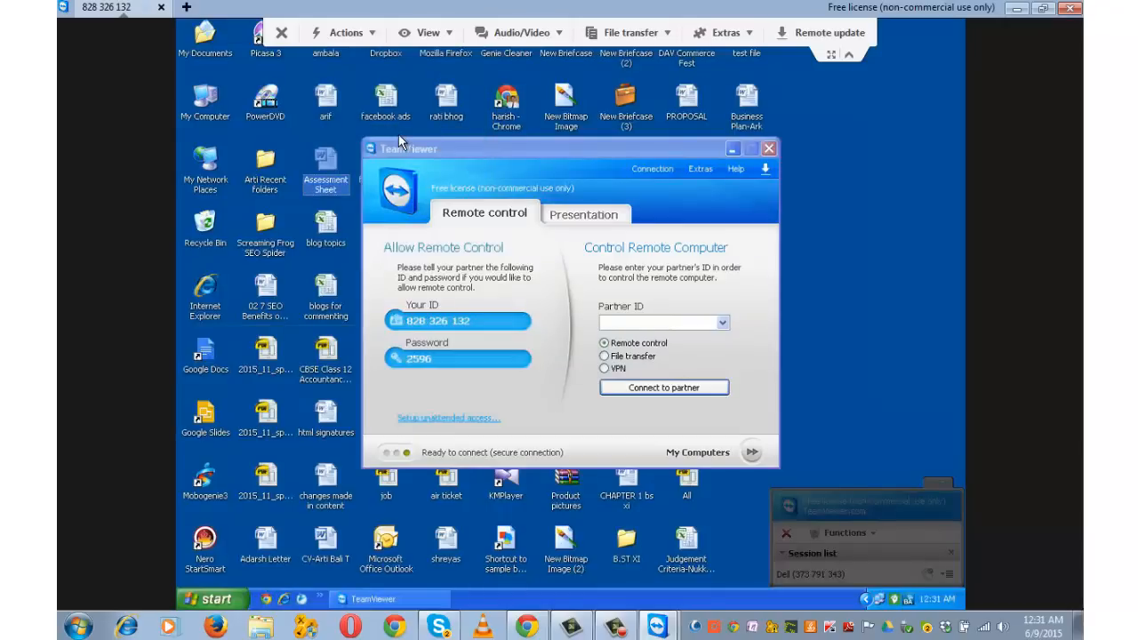
pyautogui.press('Win+r')
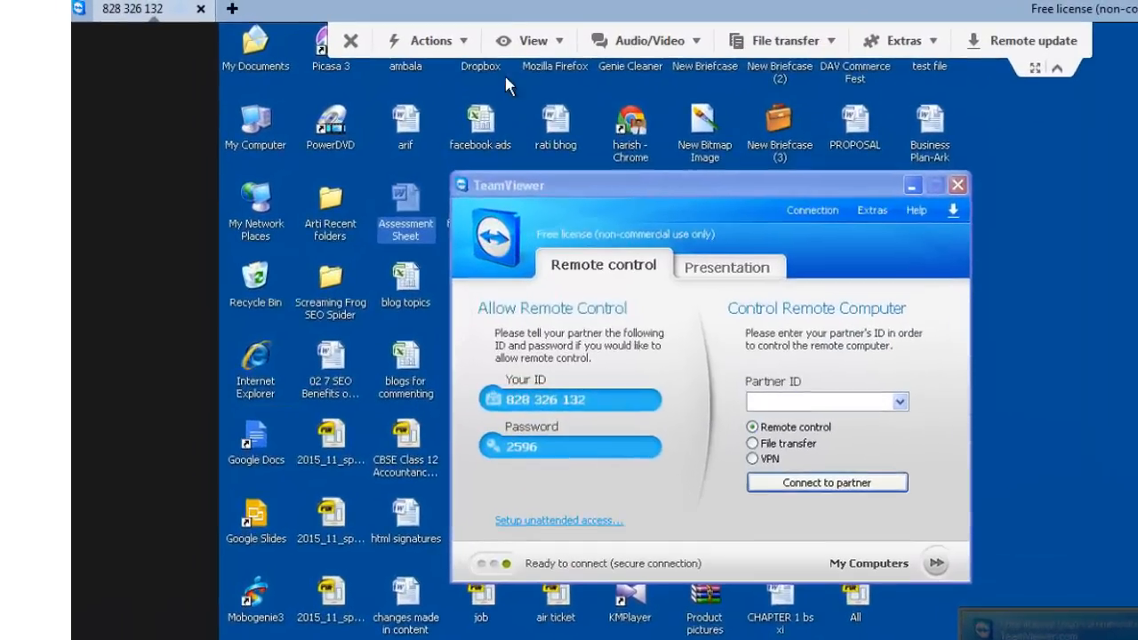
# Reopen the session's Actions list, confirming Send key combinations is checked.
pyautogui.click(437, 41)
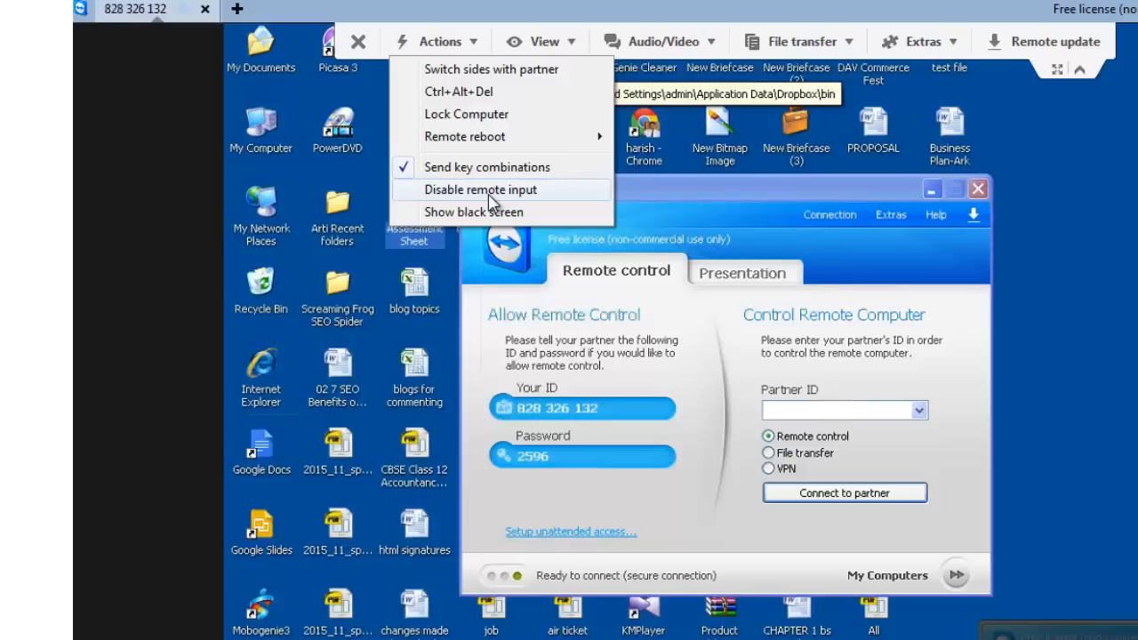
pyautogui.moveTo(474, 212)
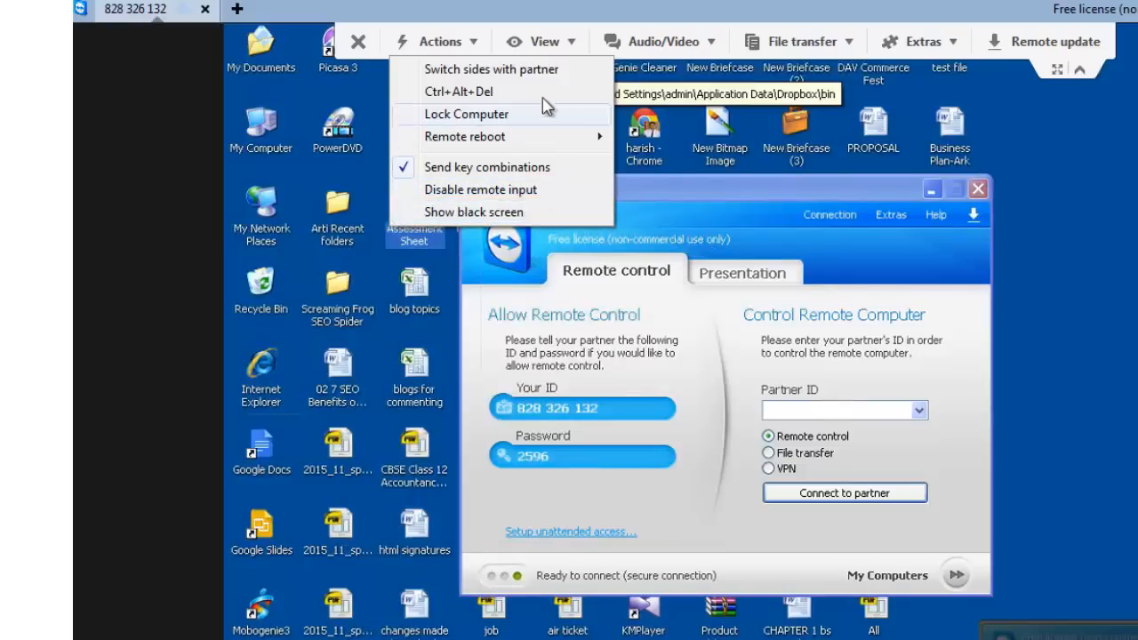
# Show the session's View options, with quality on auto select, whole desktop and wallpaper removed.
pyautogui.click(539, 42)
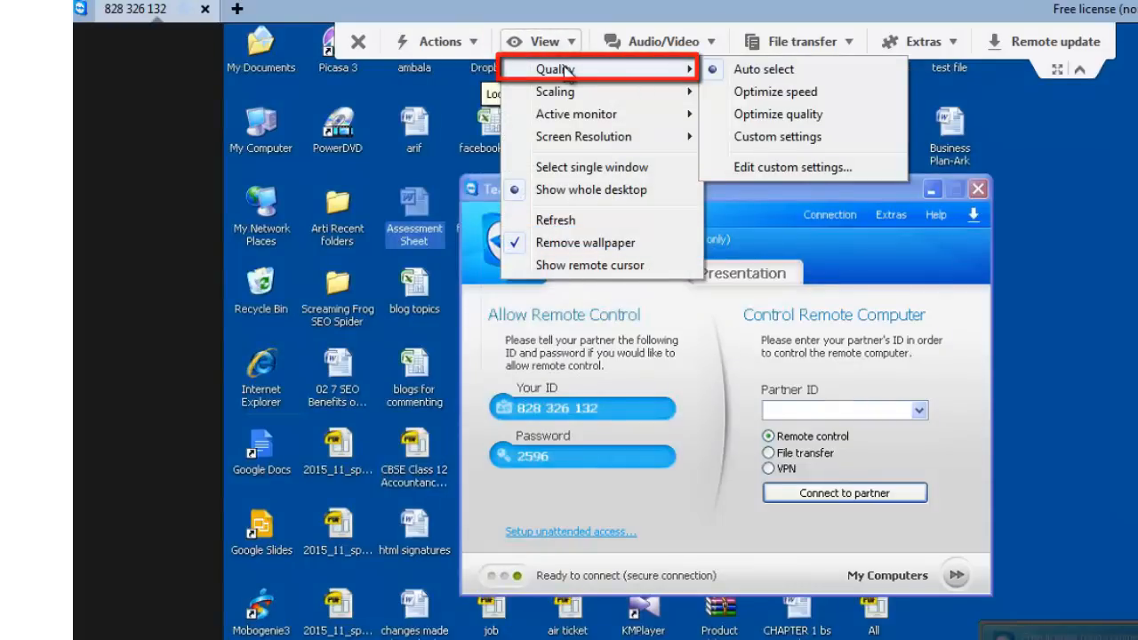
pyautogui.moveTo(555, 92)
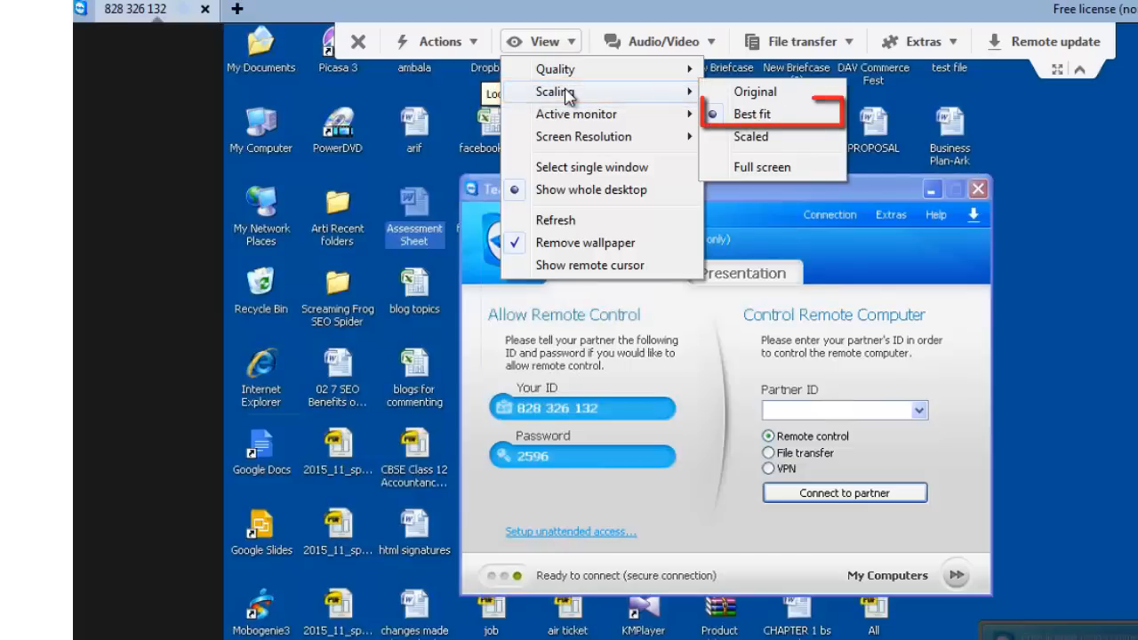
pyautogui.moveTo(576, 114)
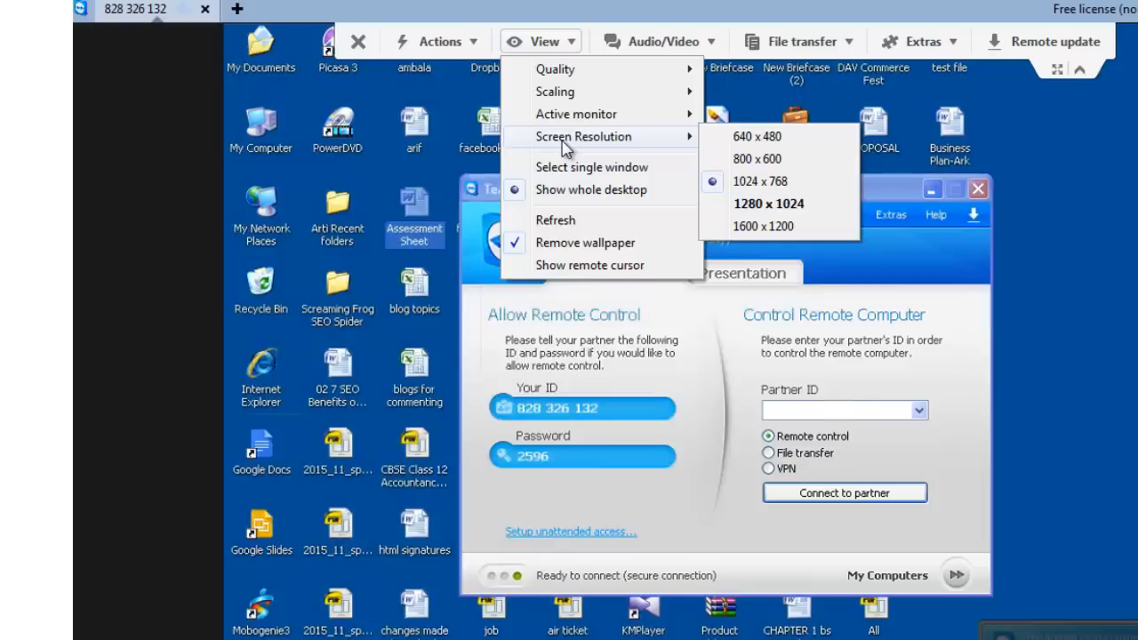
pyautogui.moveTo(591, 167)
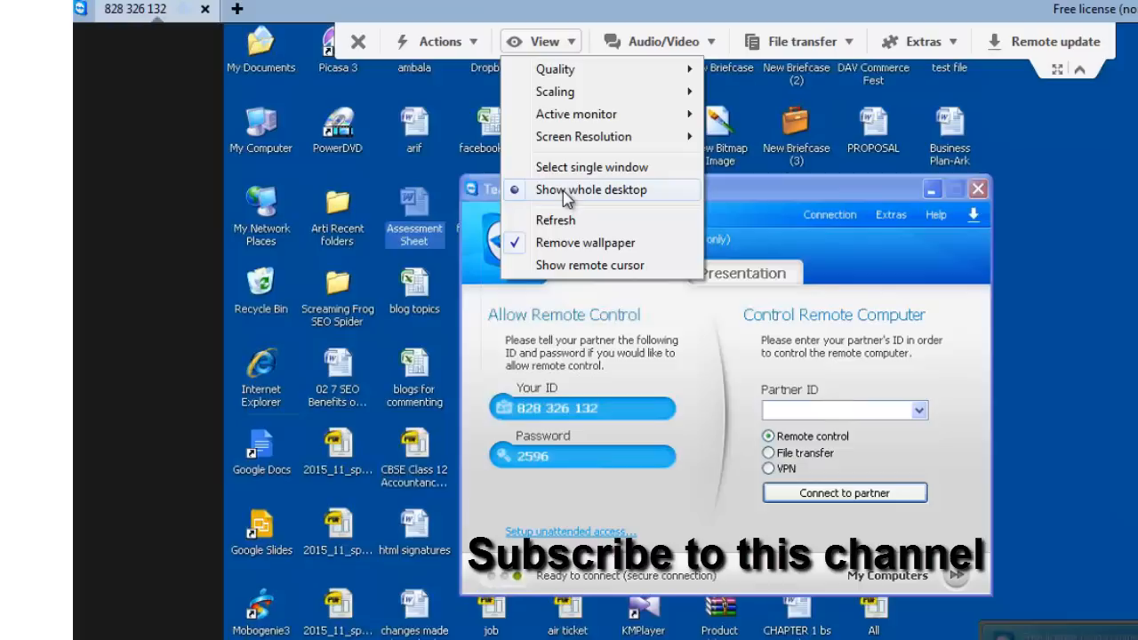
pyautogui.moveTo(569, 219)
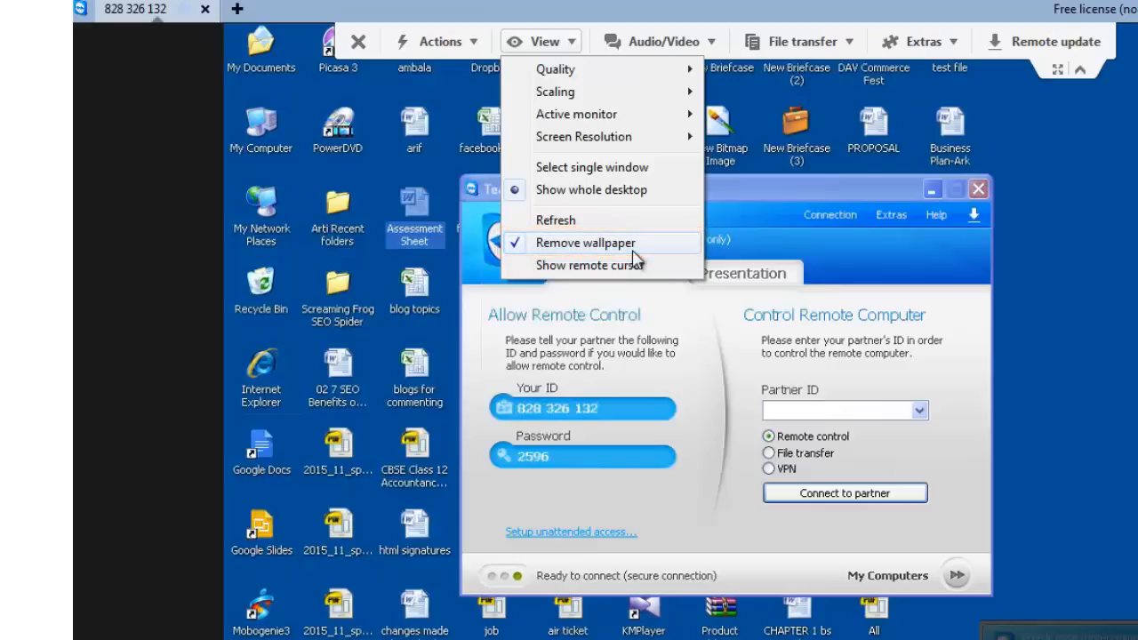
pyautogui.moveTo(589, 265)
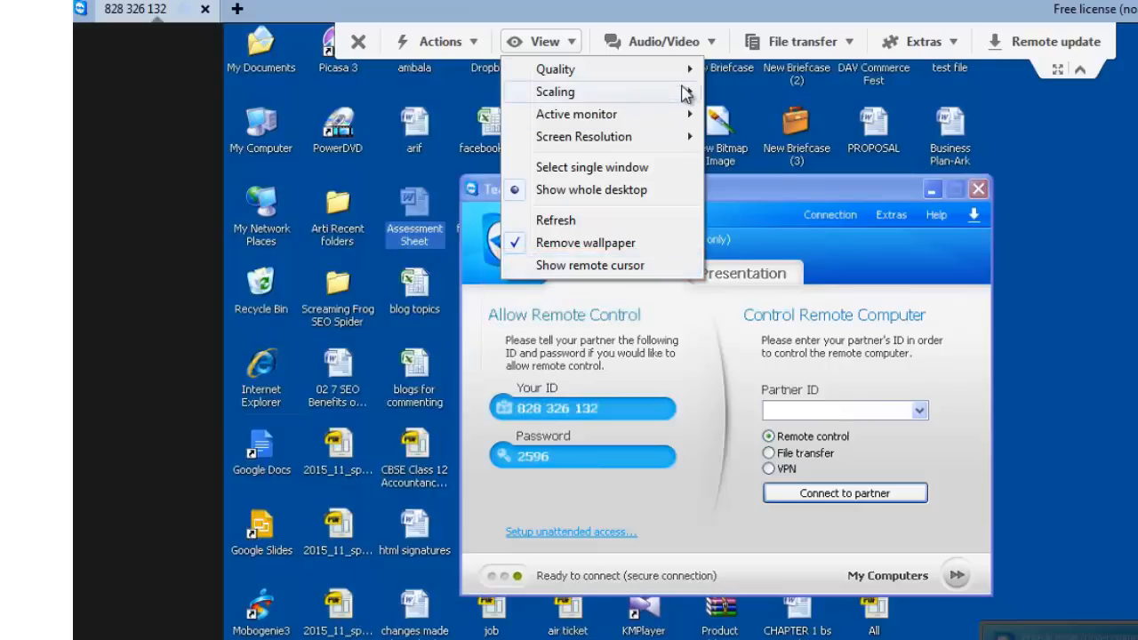
# List the session's Audio/Video options, including chat, videos and audio.
pyautogui.click(659, 42)
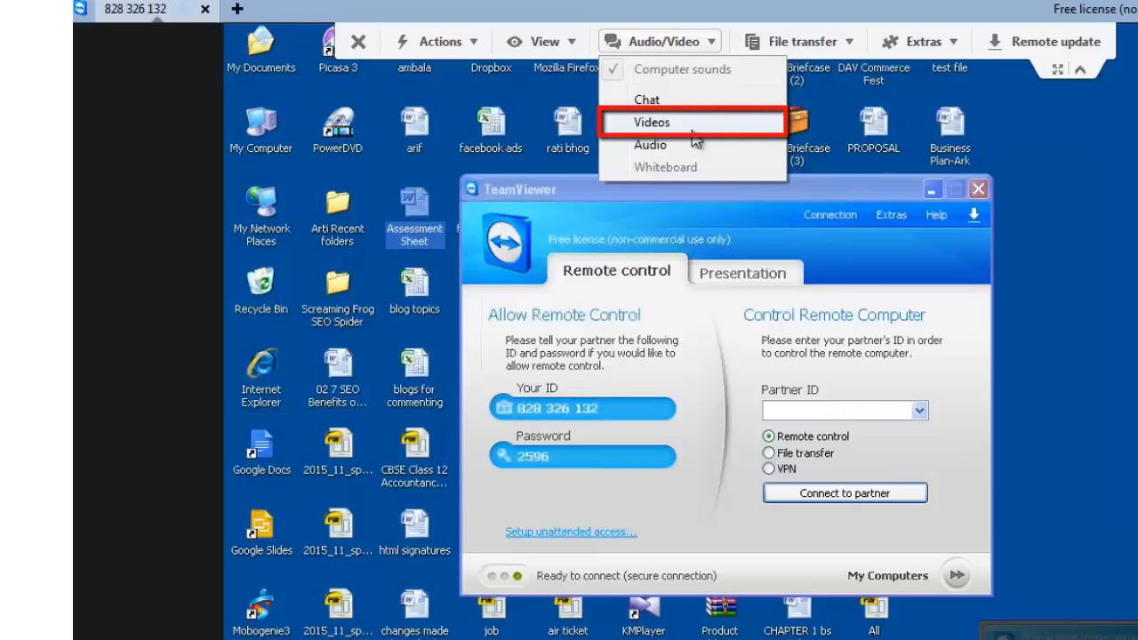
pyautogui.moveTo(676, 100)
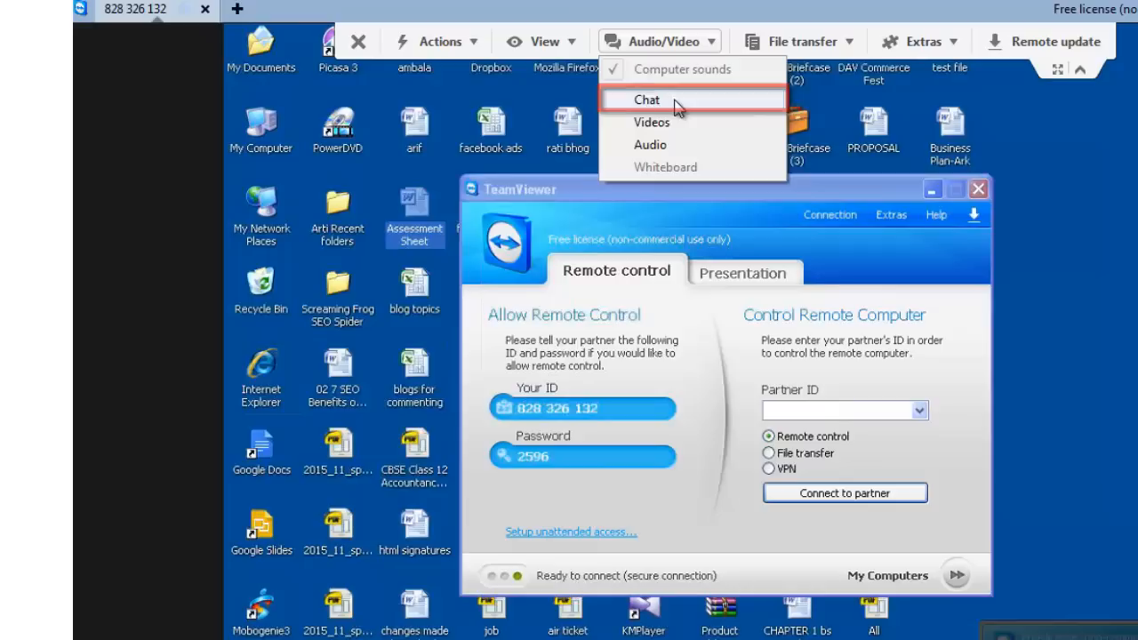
# Close the Audio/Video options, leaving the partner's window showing File transfer chosen.
pyautogui.click(797, 41)
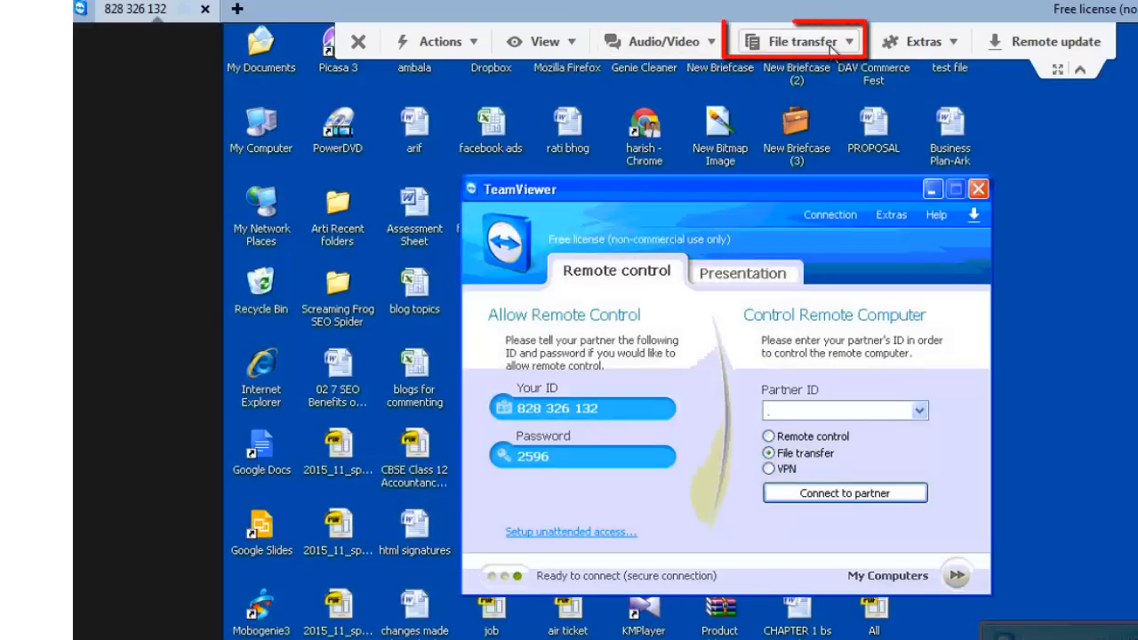
pyautogui.click(840, 410)
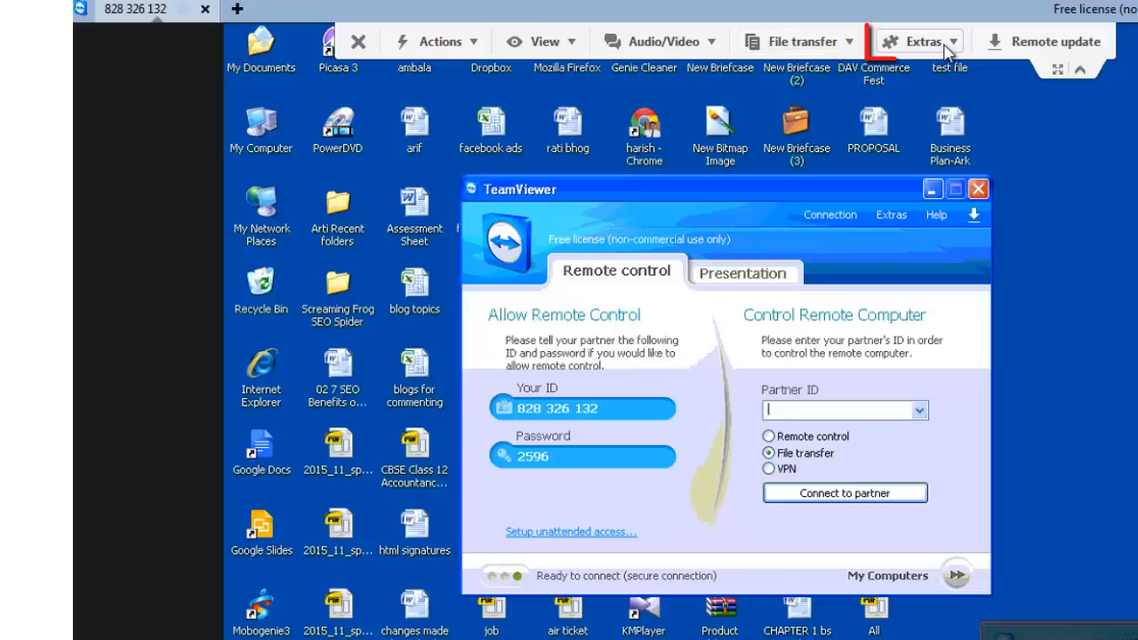
# List the session's Extras tools: screenshot, record, VPN, remote update and system info.
pyautogui.click(922, 41)
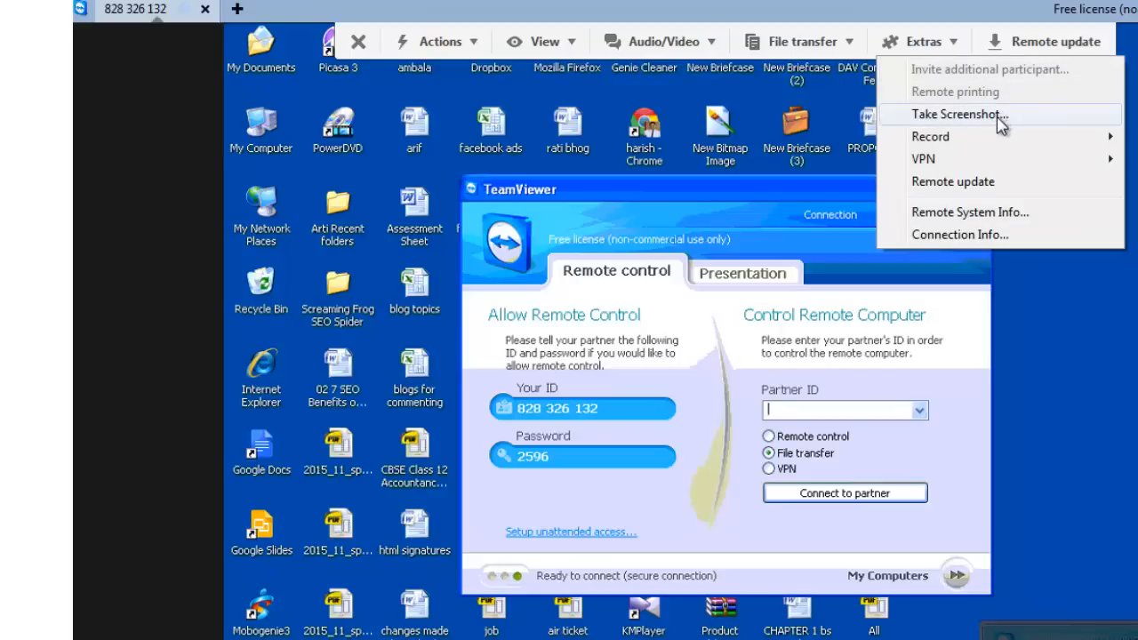
pyautogui.moveTo(1002, 136)
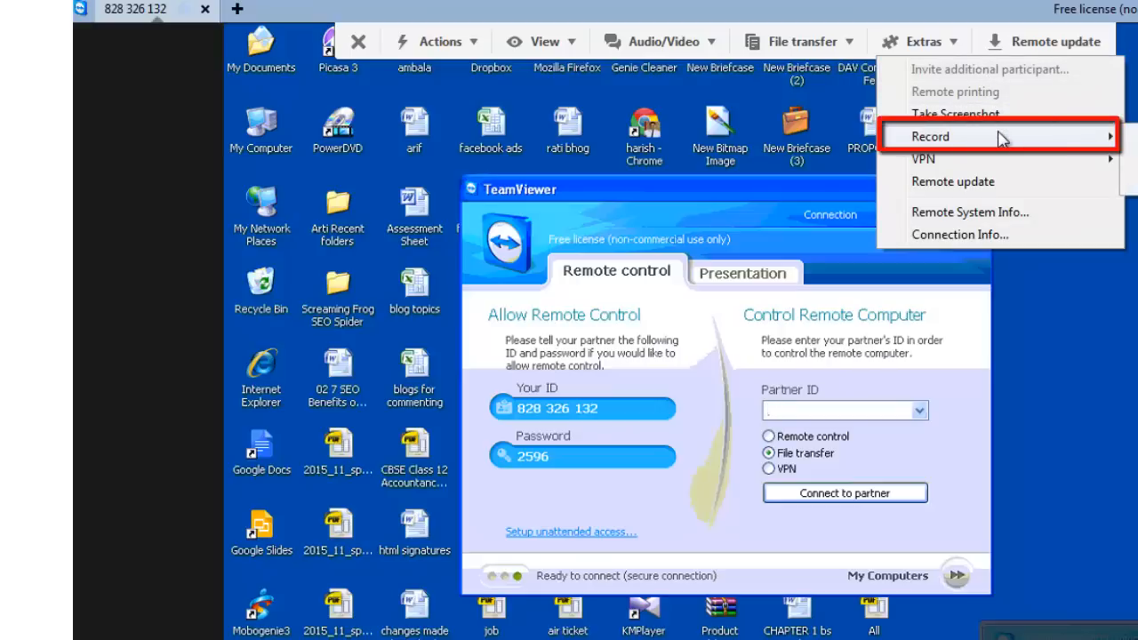
pyautogui.moveTo(997, 158)
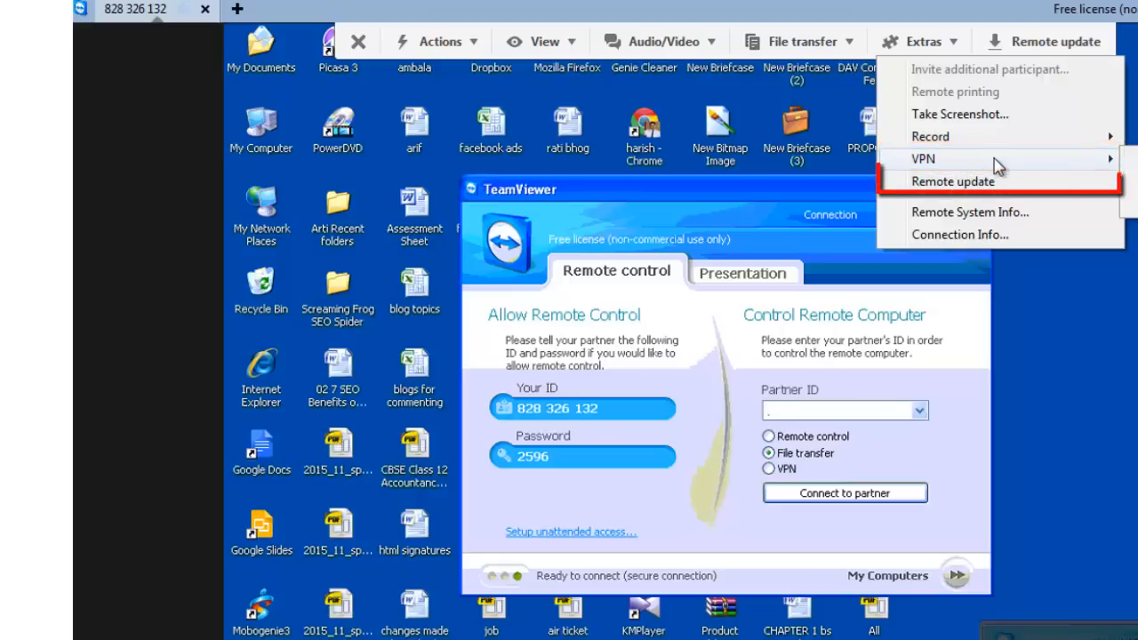
pyautogui.moveTo(952, 181)
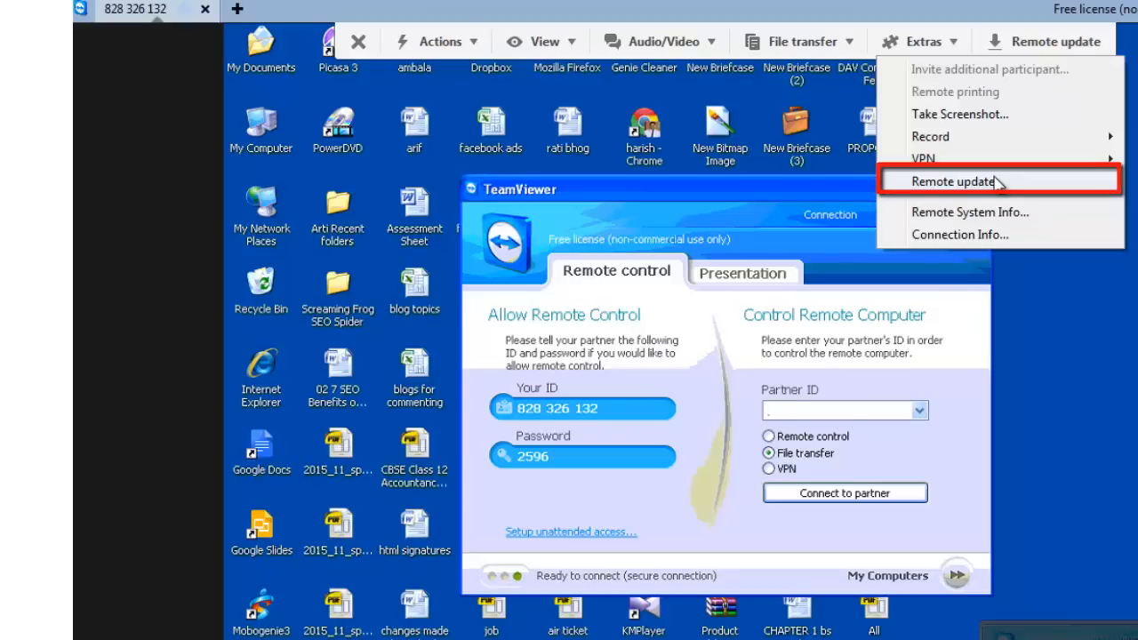
pyautogui.moveTo(970, 212)
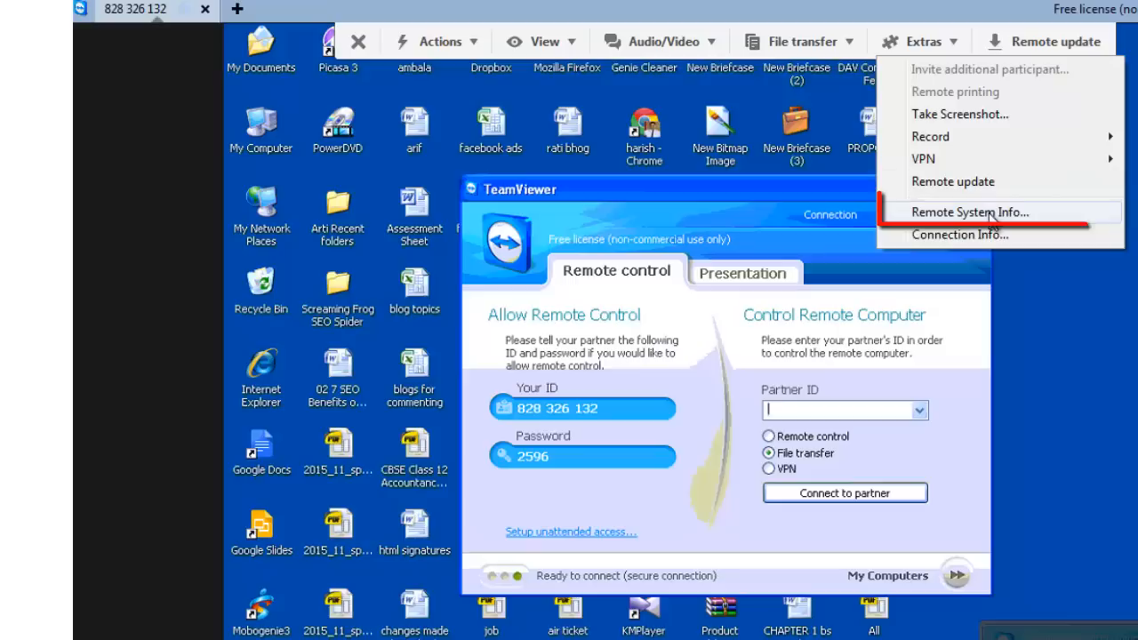
# Show the partner computer's Remote System Information with its basic details.
pyautogui.click(969, 212)
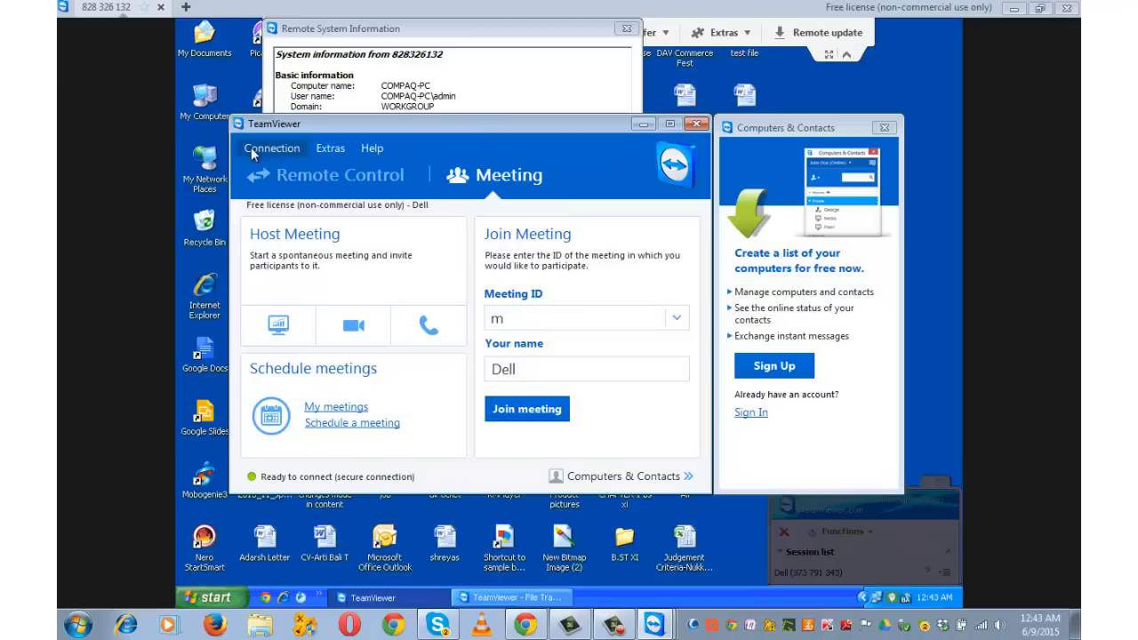
# List the local Connection options: invite partner, unattended access, management console and exit.
pyautogui.click(272, 147)
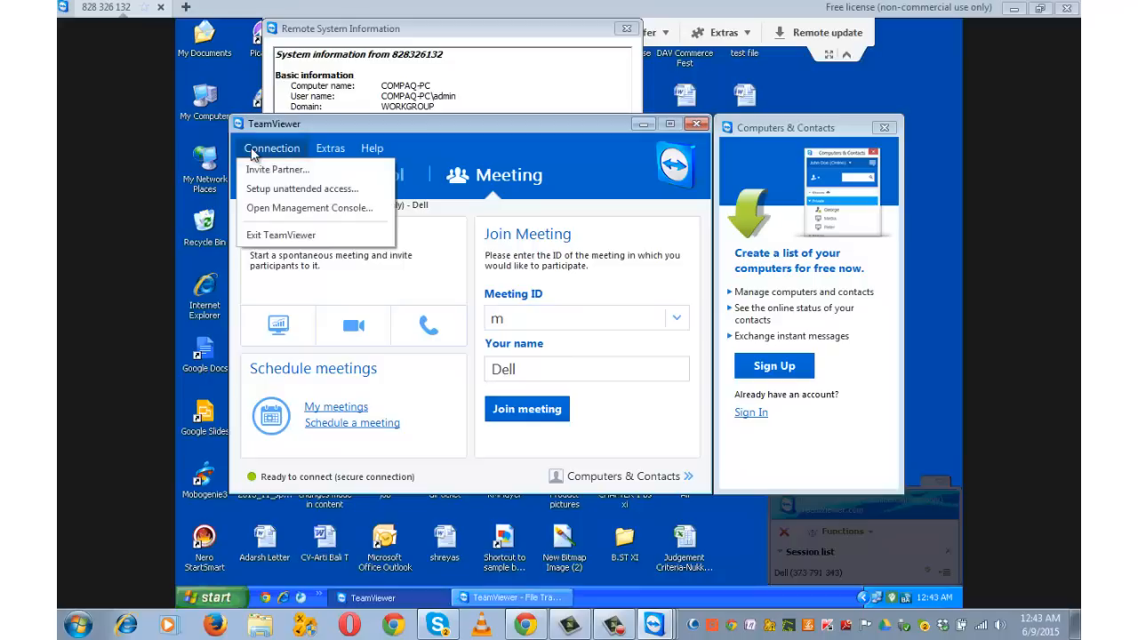
pyautogui.moveTo(277, 169)
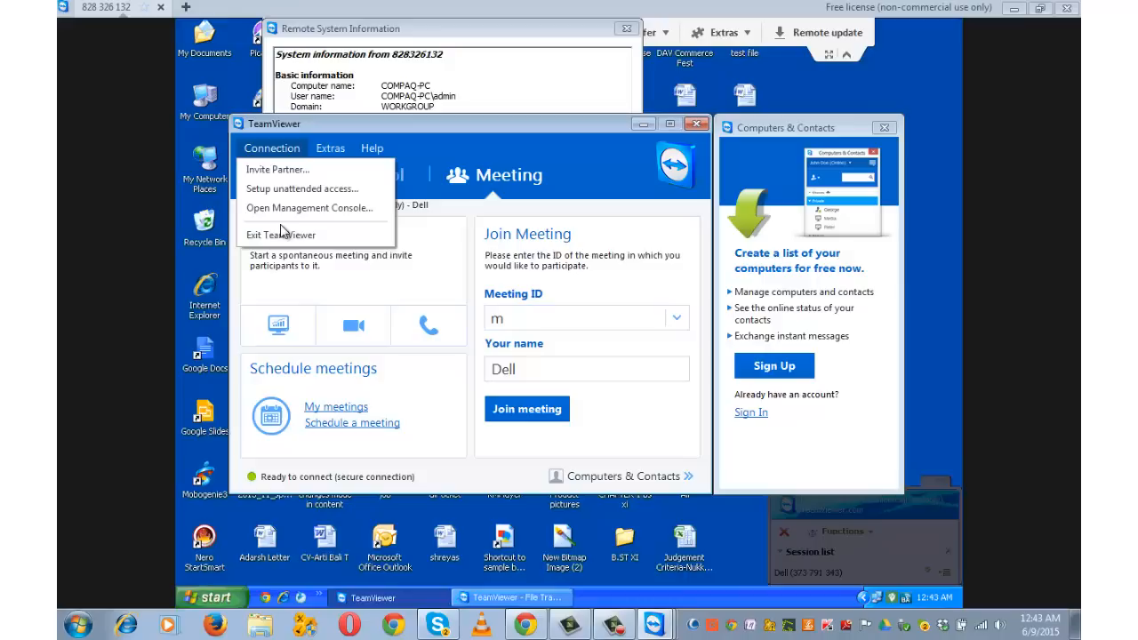
# Show the local Extras options, then the video's properties revealing a 45.4 MB MP4.
pyautogui.click(330, 148)
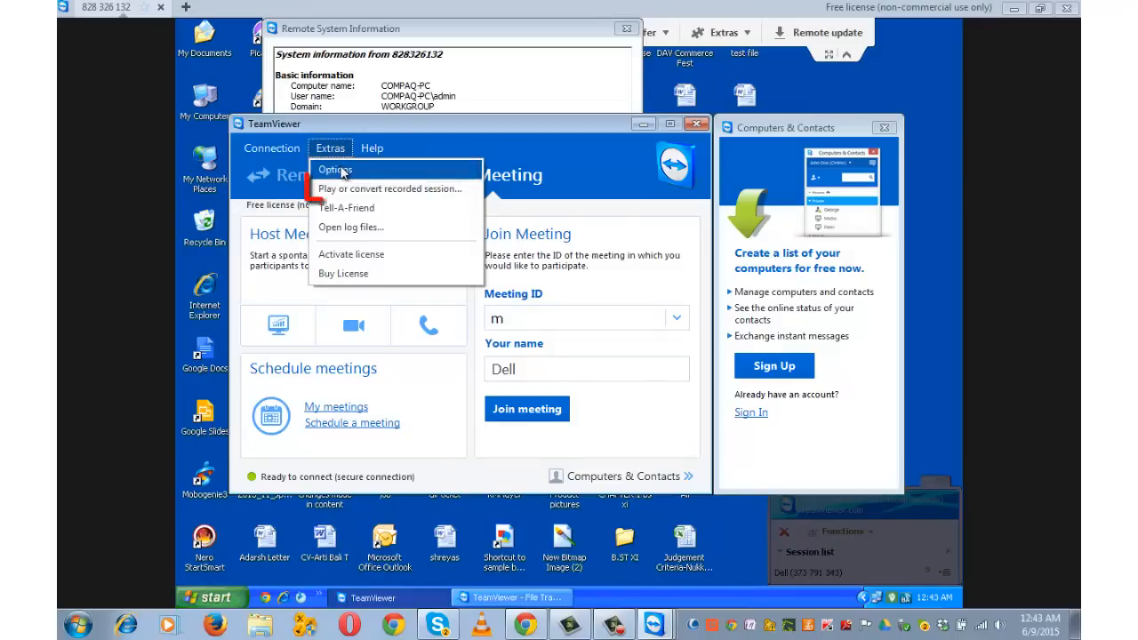
pyautogui.moveTo(345, 185)
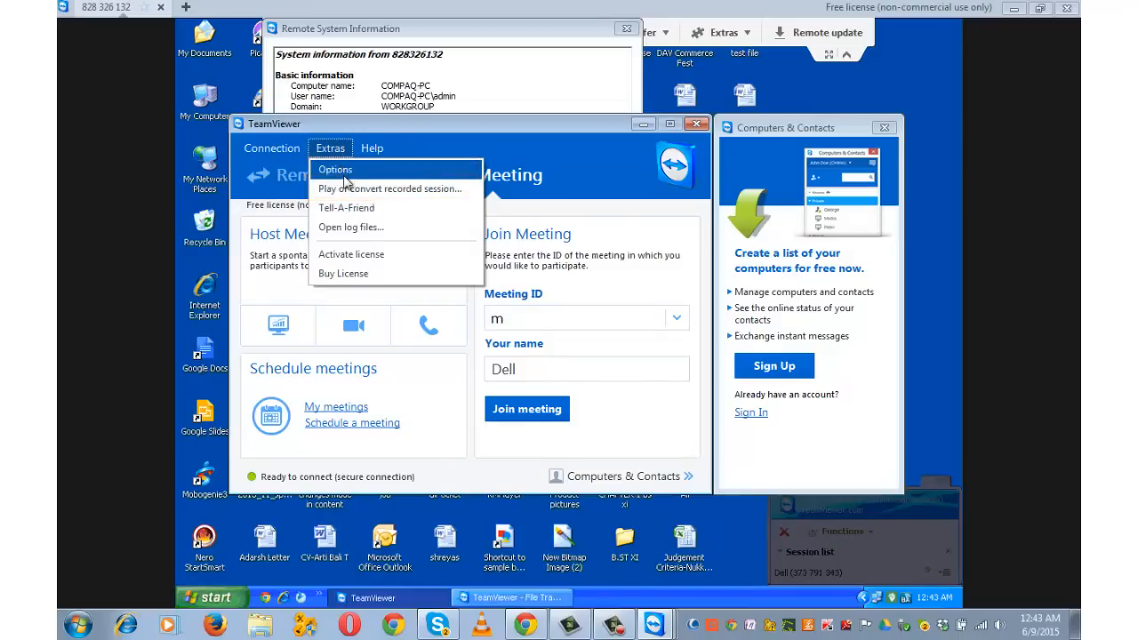
pyautogui.moveTo(346, 207)
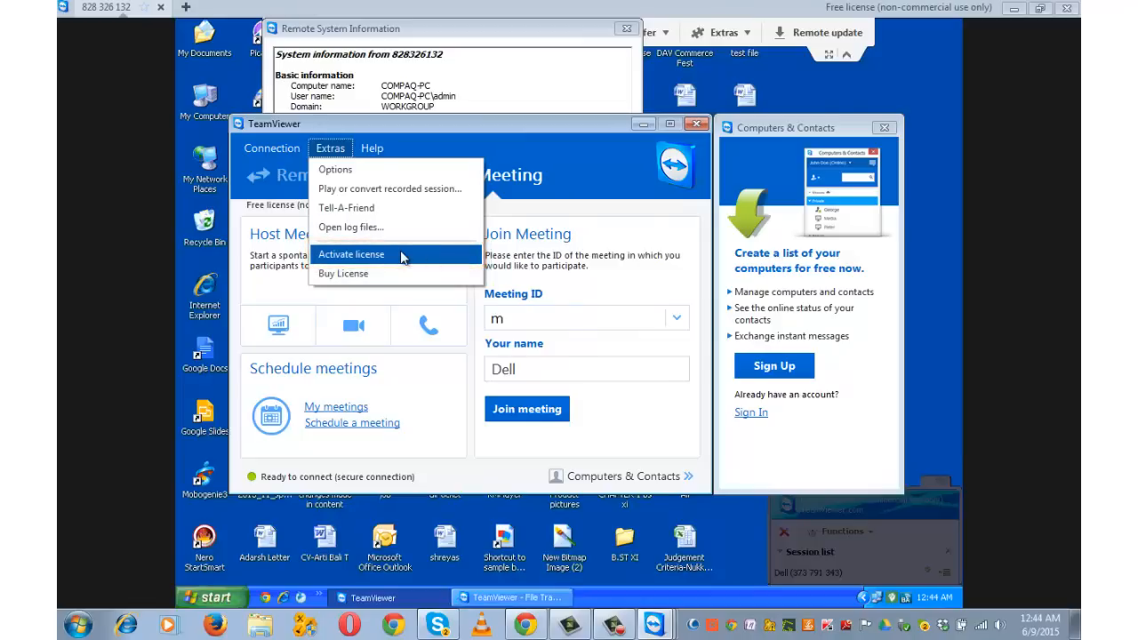
pyautogui.click(372, 148)
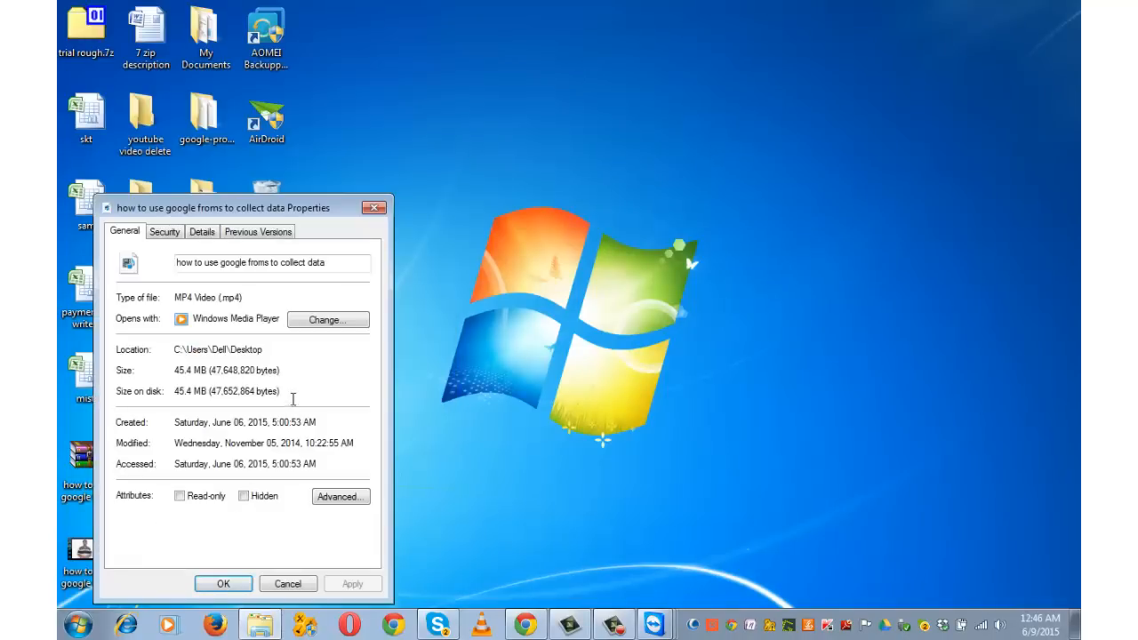
# Put the Properties window away and return to the remote TeamViewer session.
pyautogui.moveTo(241, 207); pyautogui.dragTo(457, 48)
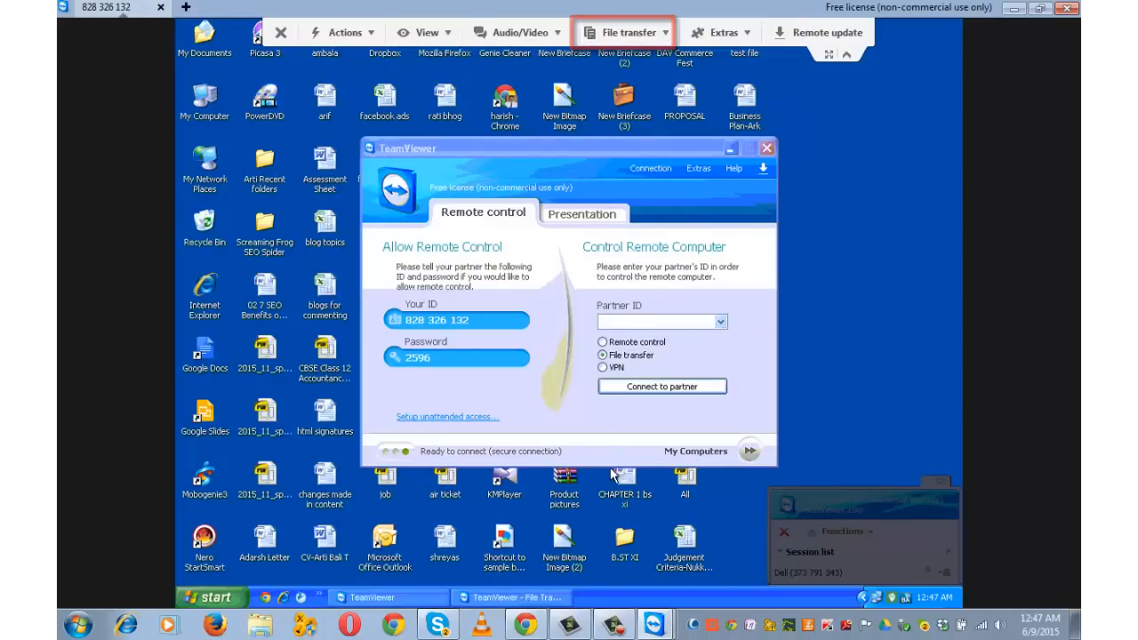
pyautogui.click(507, 597)
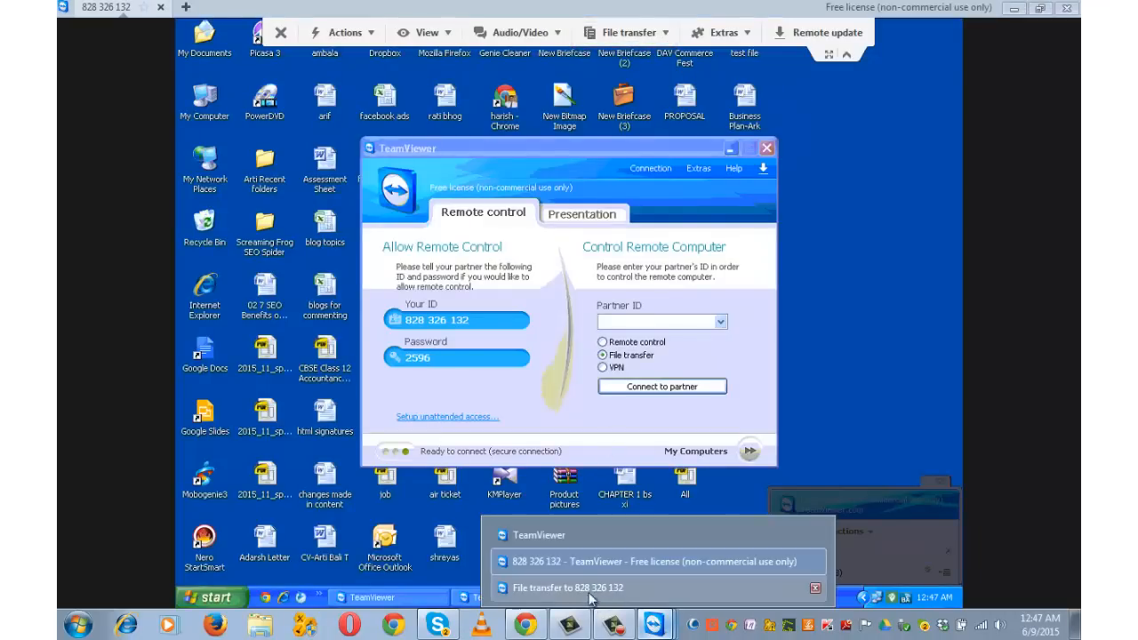
pyautogui.click(567, 587)
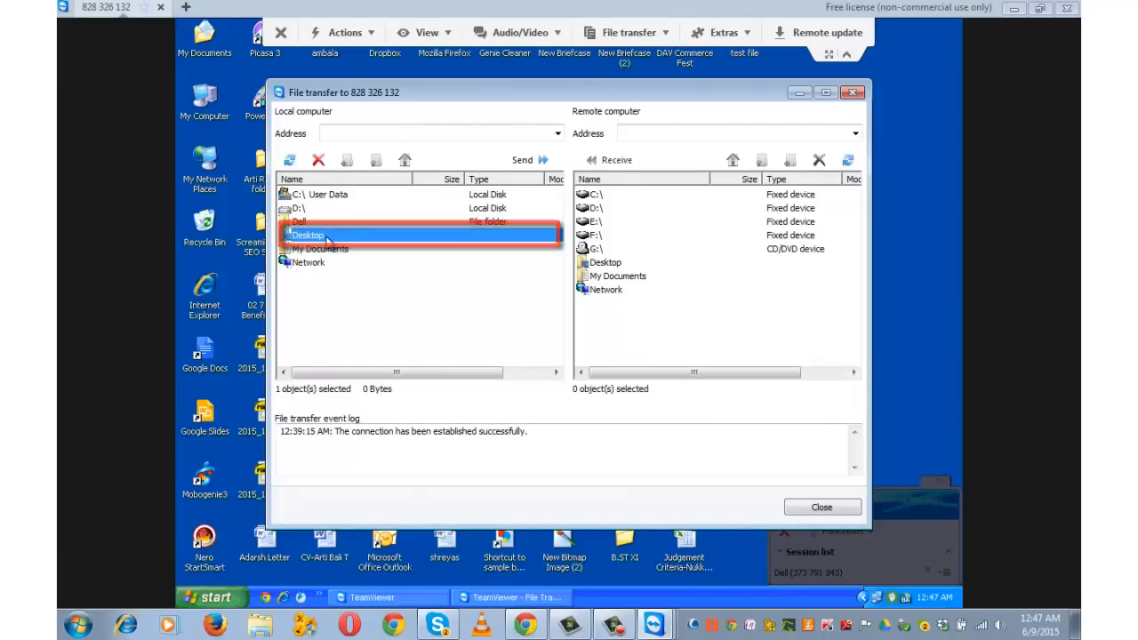
pyautogui.doubleClick(309, 234)
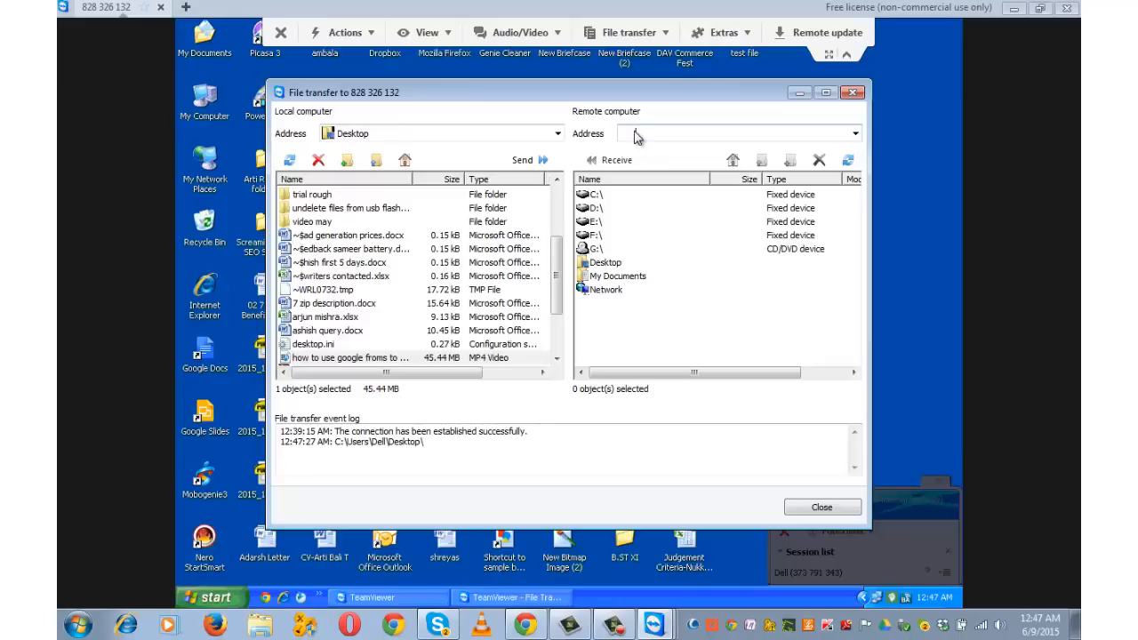
pyautogui.click(604, 263)
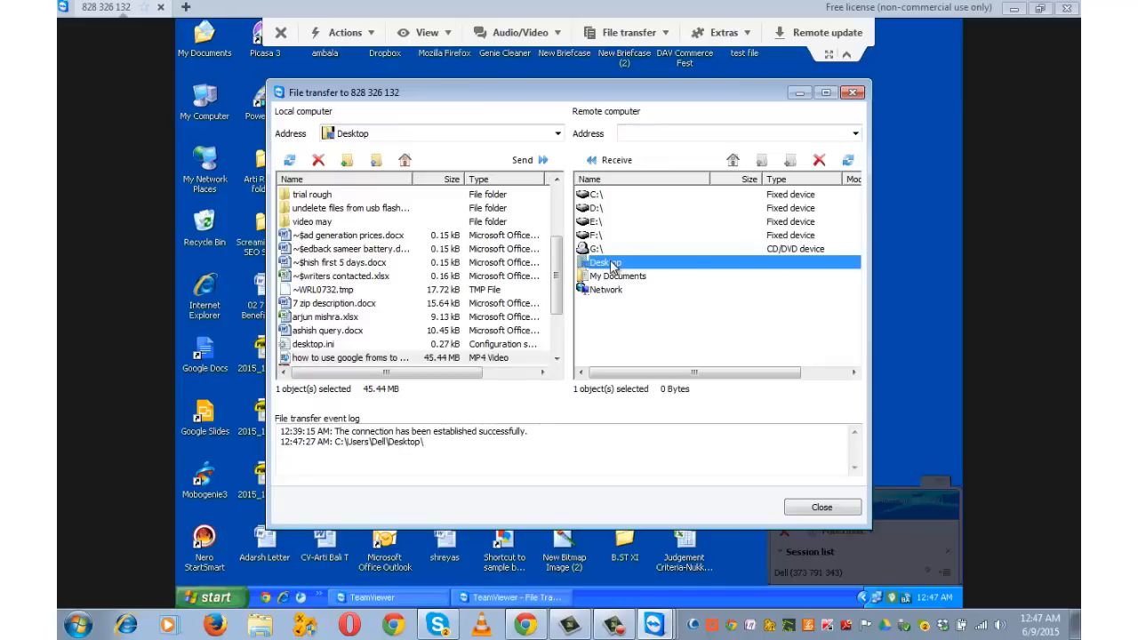
pyautogui.moveTo(612, 266)
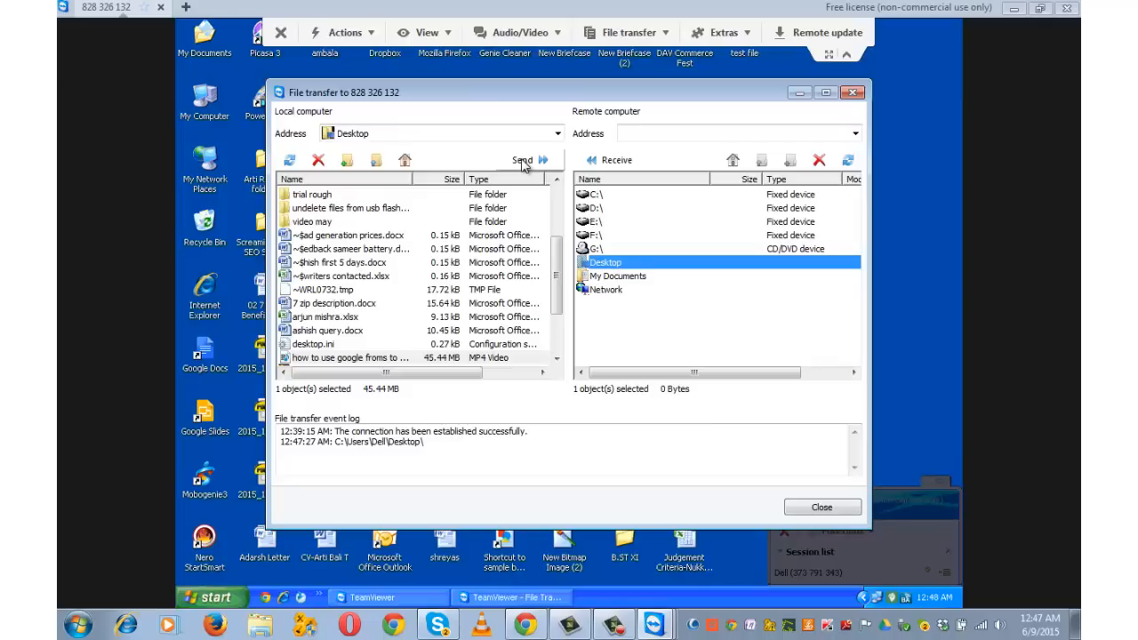
# After a missing-destination error, send the 45.44 MB video into the partner's New Briefcase folder.
pyautogui.click(522, 160)
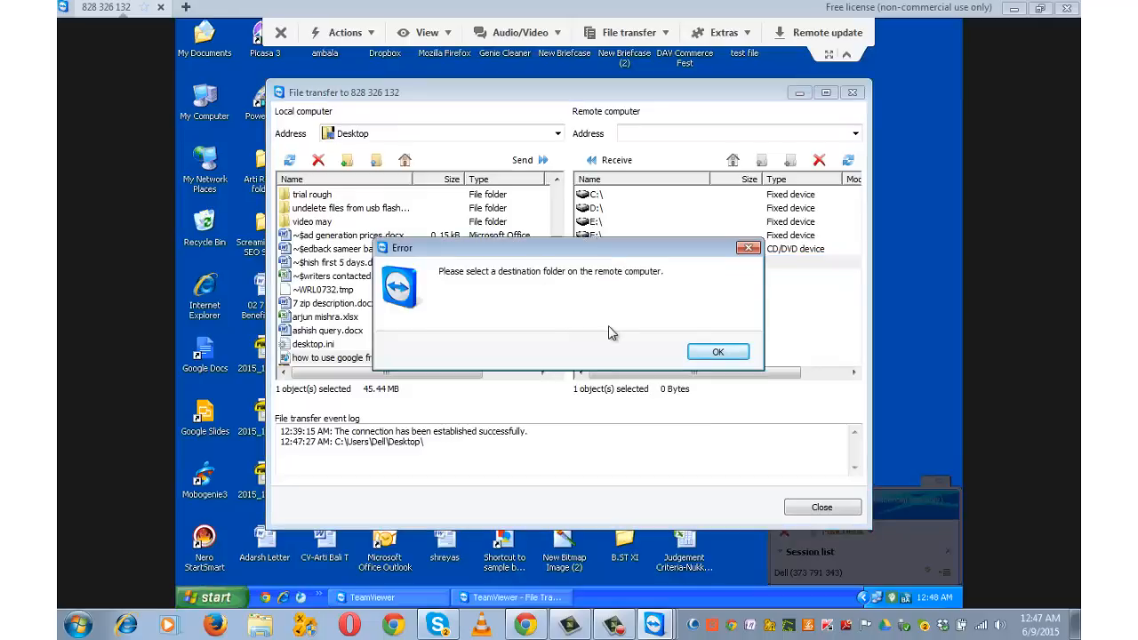
pyautogui.click(718, 351)
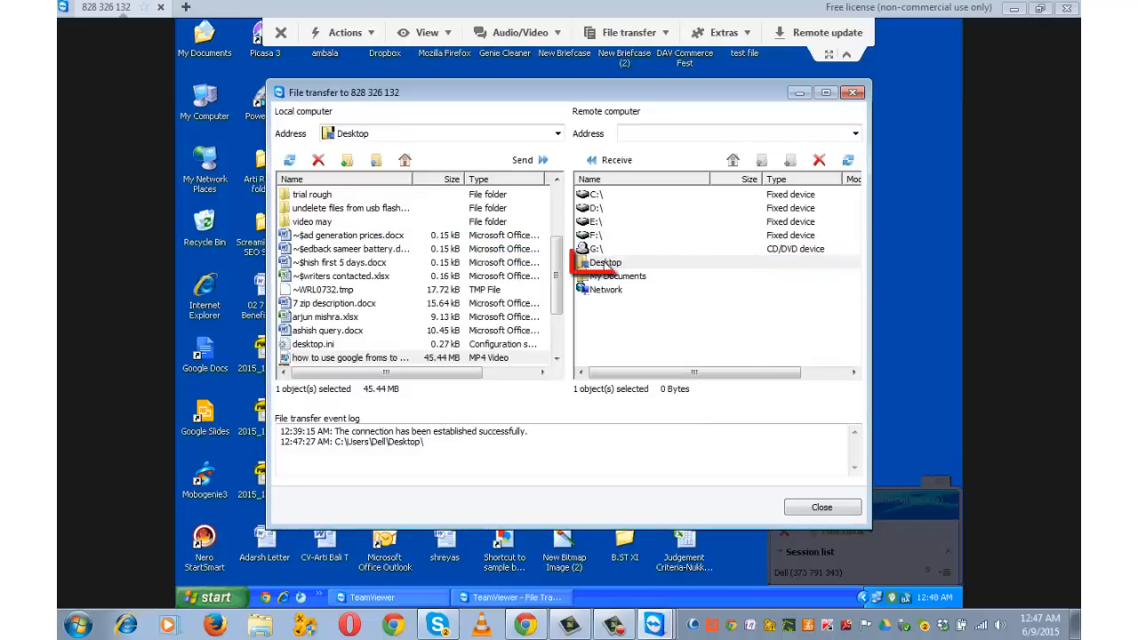
pyautogui.doubleClick(605, 262)
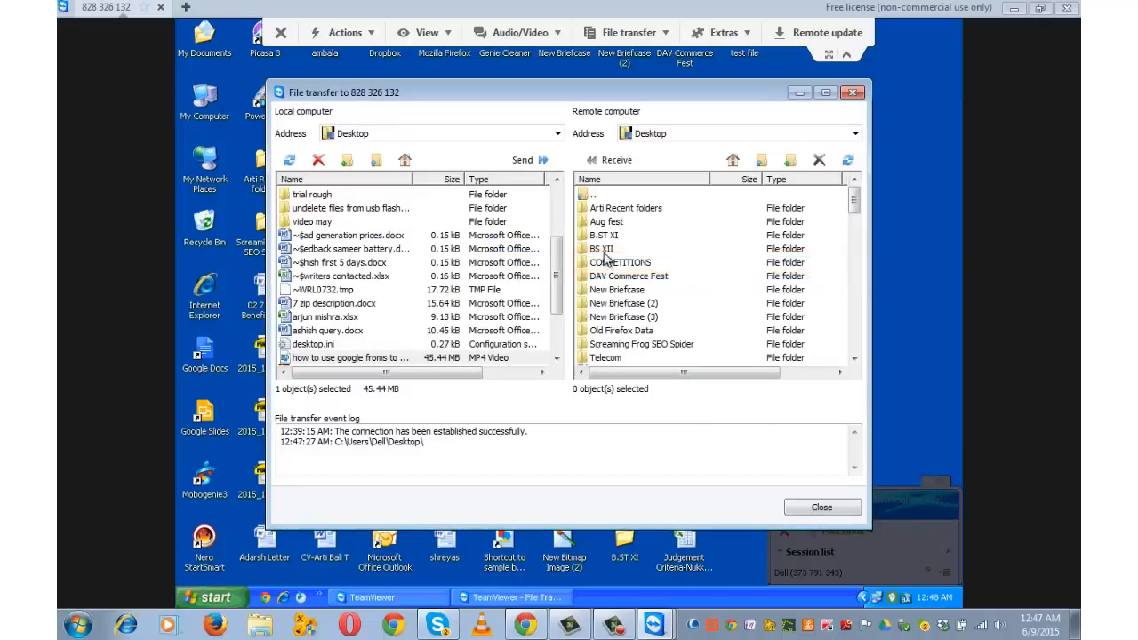
pyautogui.scroll(-3)
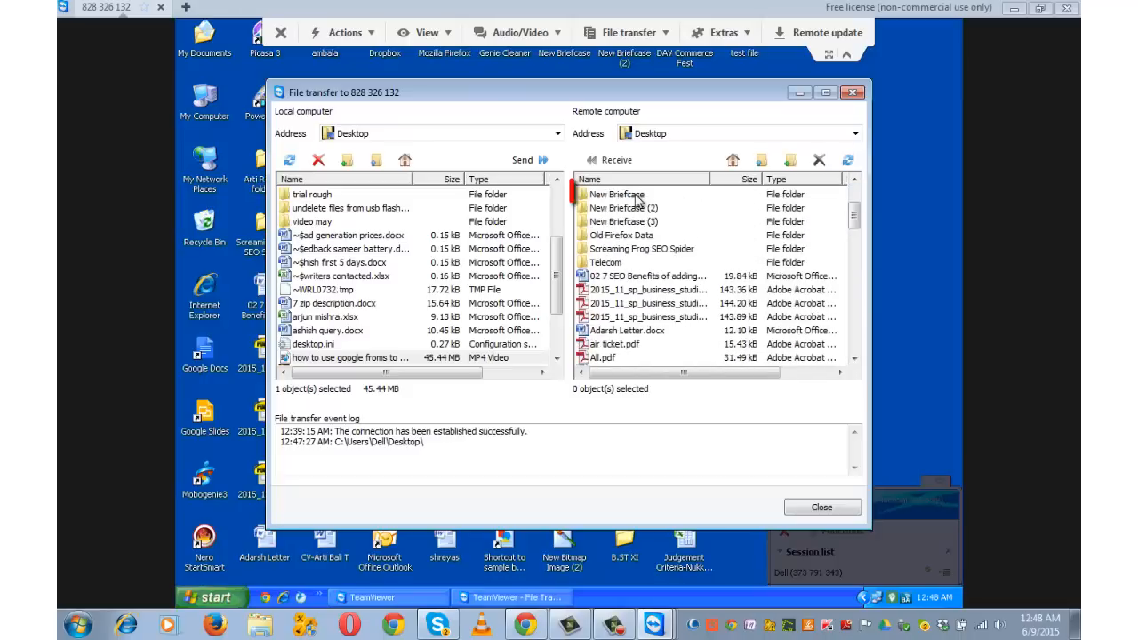
pyautogui.doubleClick(616, 194)
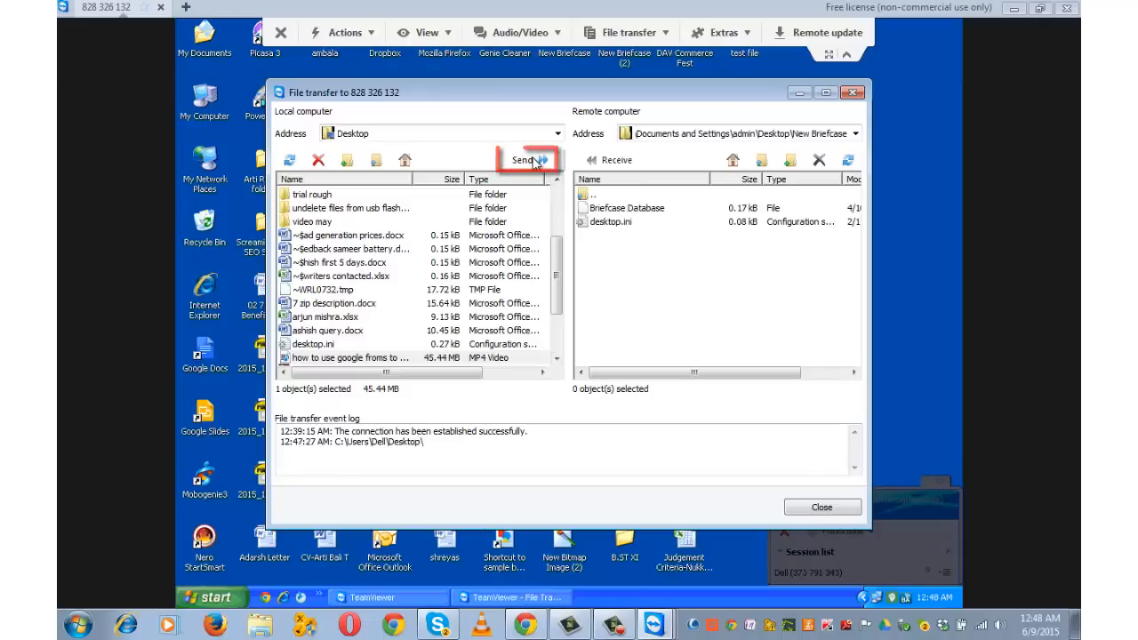
pyautogui.click(523, 160)
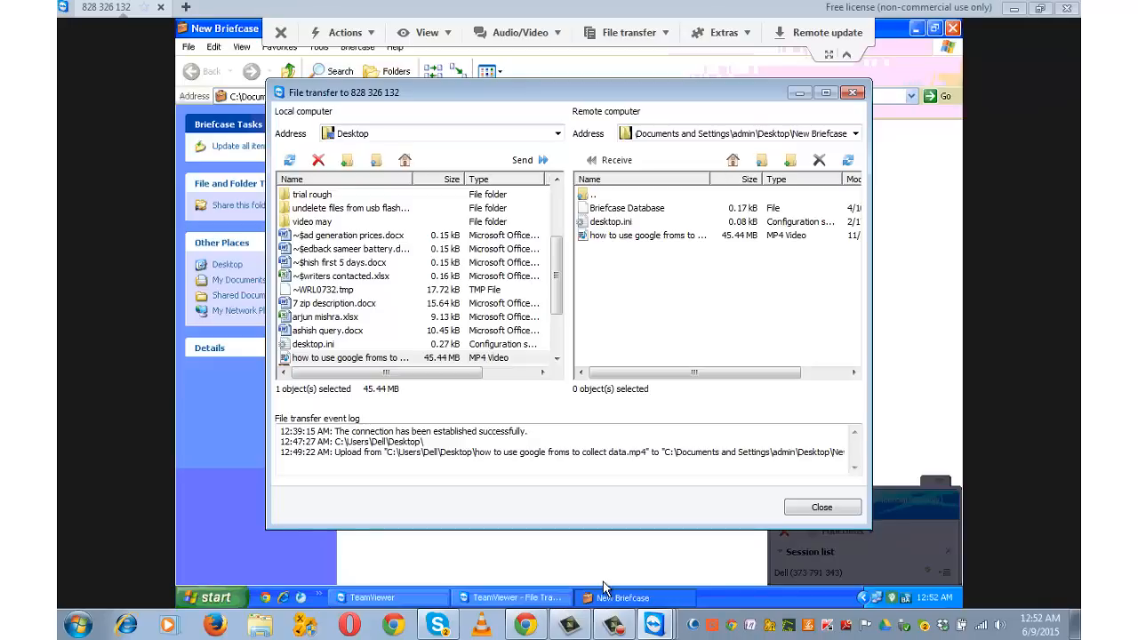
pyautogui.moveTo(809, 82)
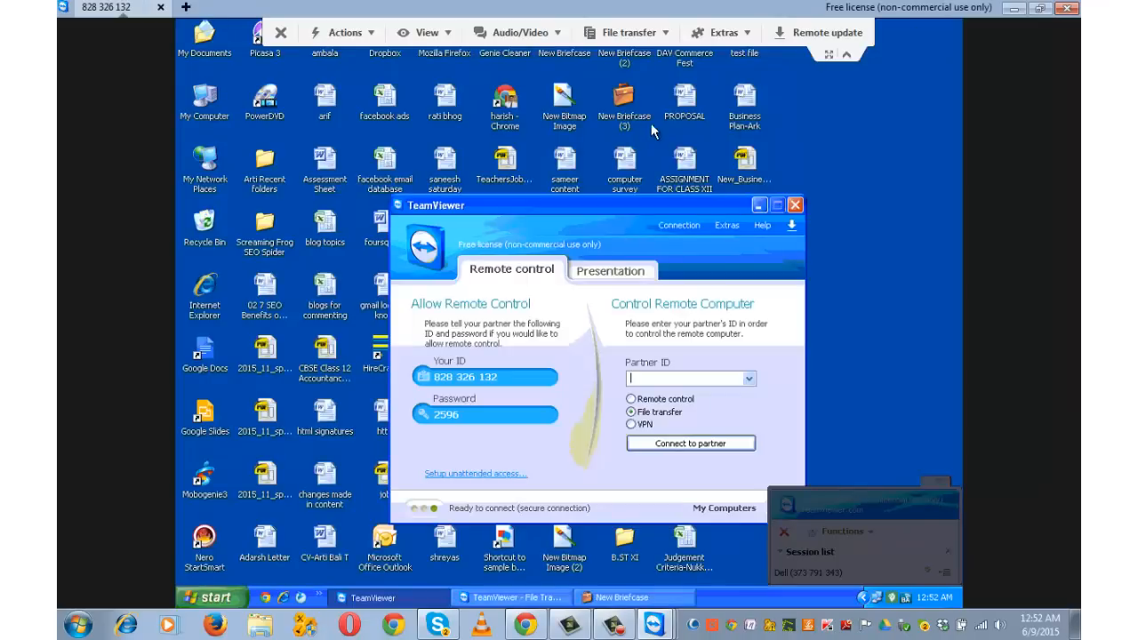
# Show the partner's New Briefcase with the 46,533 KB video and list the Audio/Video options again.
pyautogui.click(565, 40)
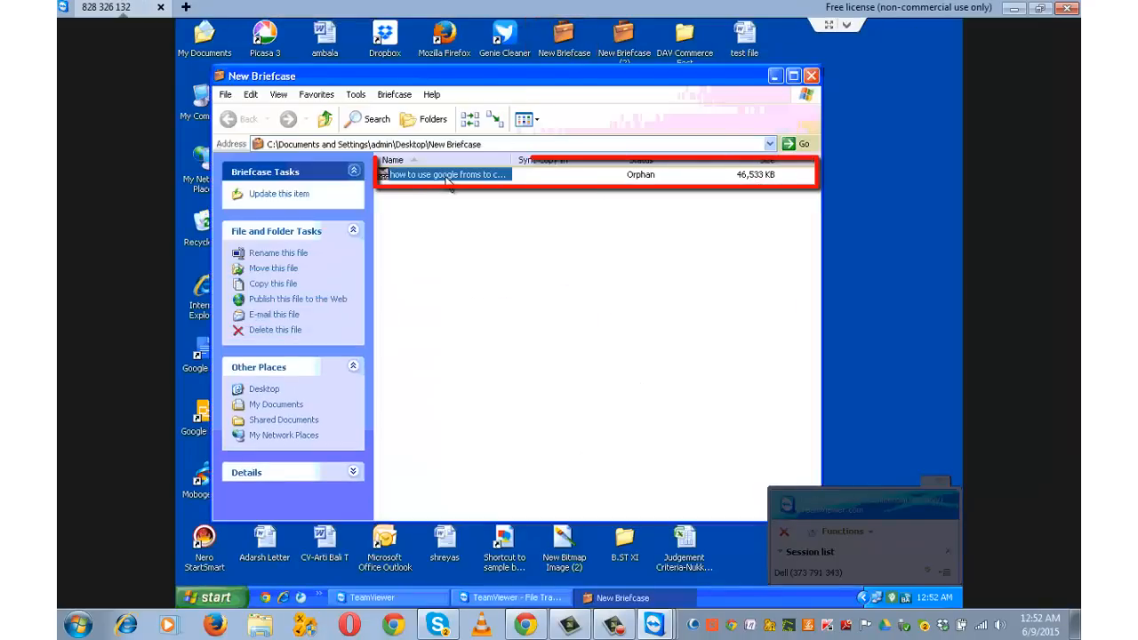
pyautogui.click(516, 32)
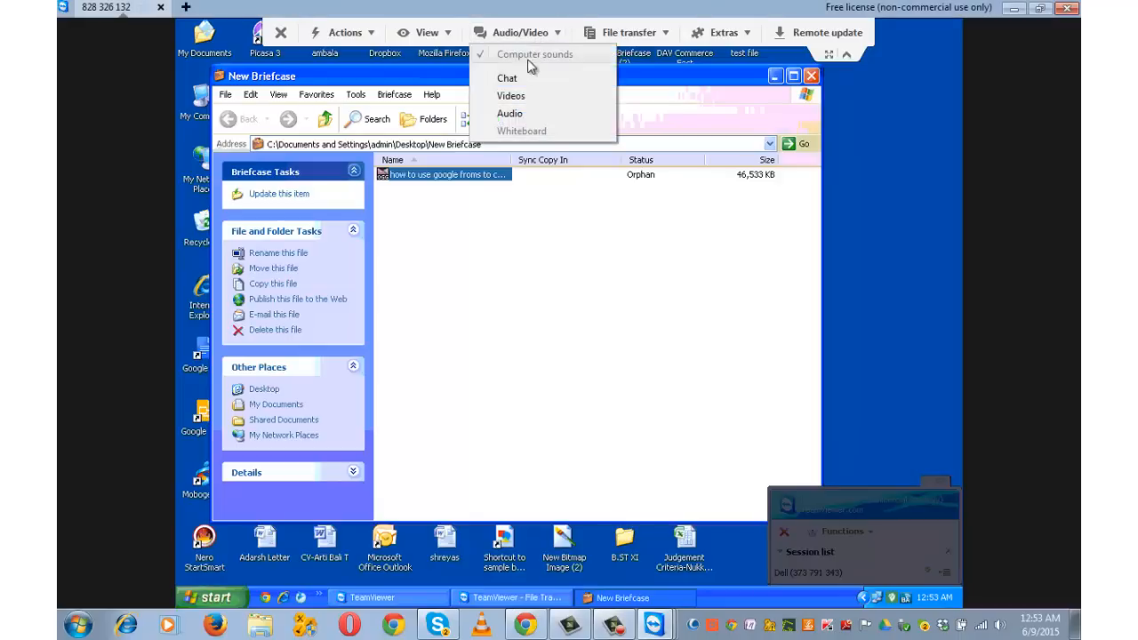
# Send the partner a chat message to check the New Briefcase folder for the video, then begin a 'good' follow-up.
pyautogui.click(507, 78)
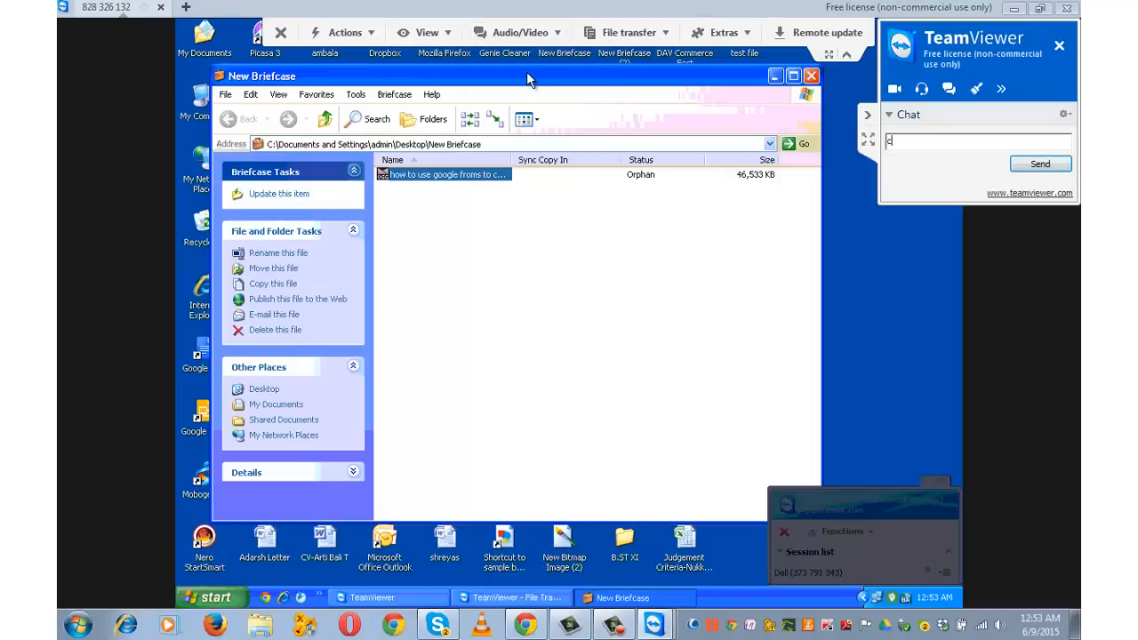
pyautogui.write('heck your')
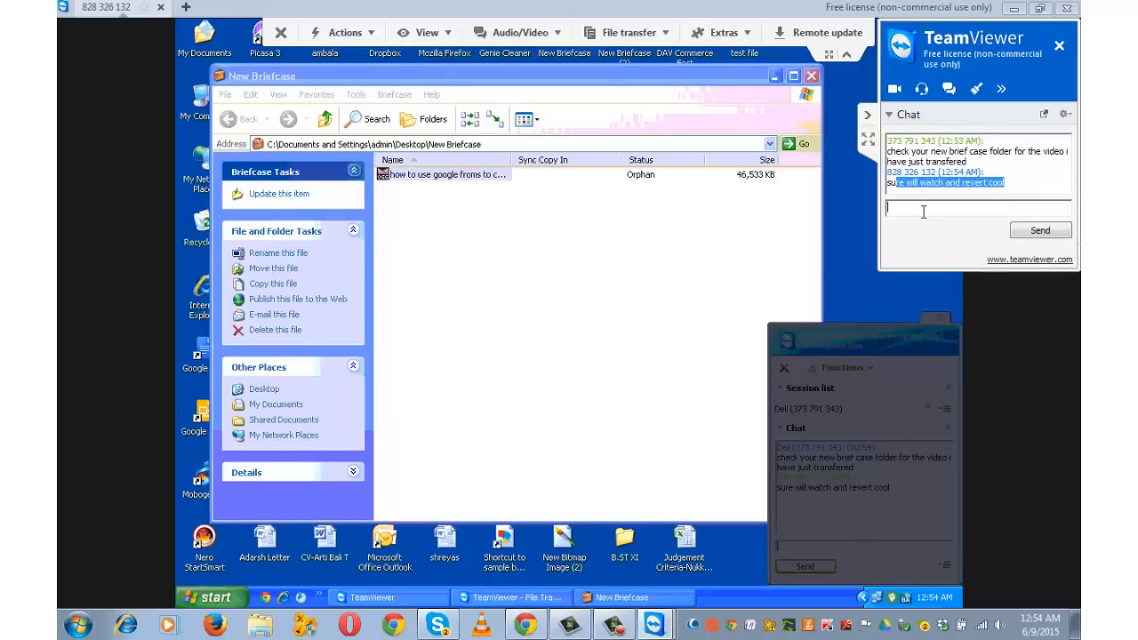
pyautogui.write('good')
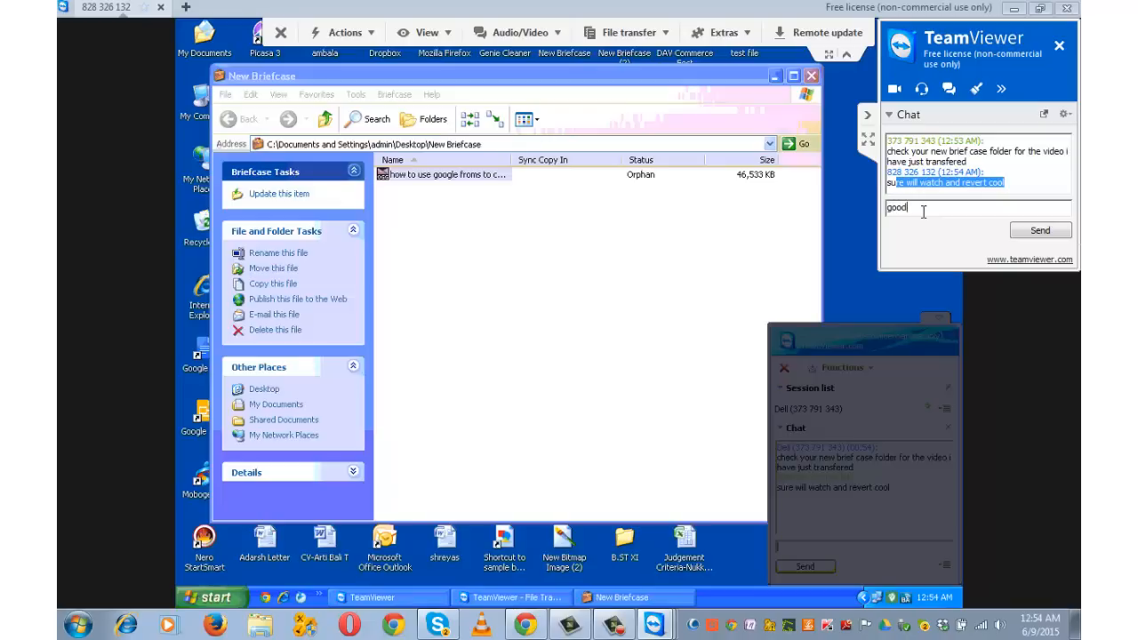